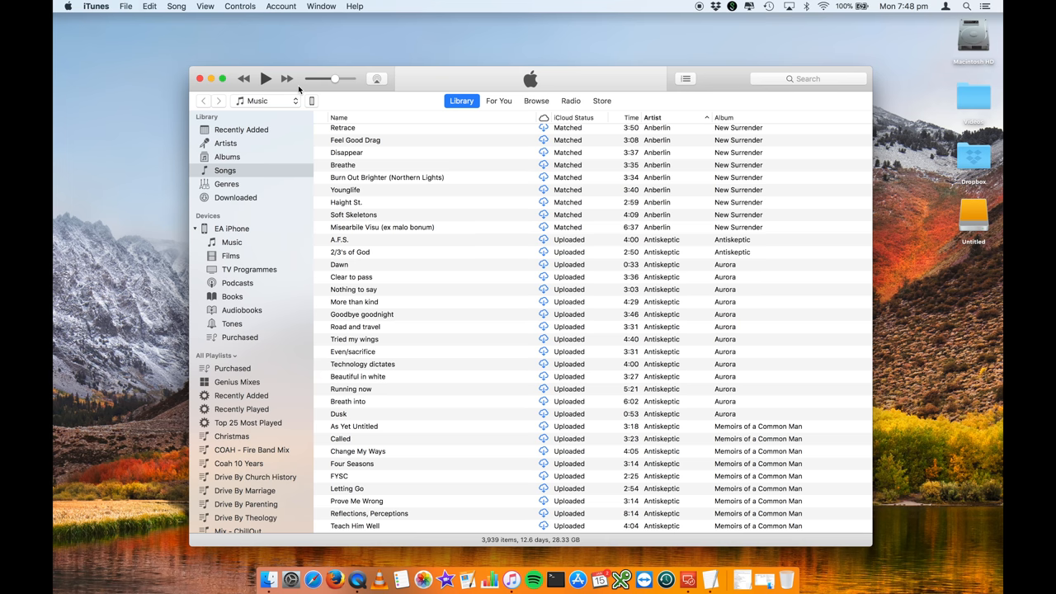
mouse_move(321, 128)
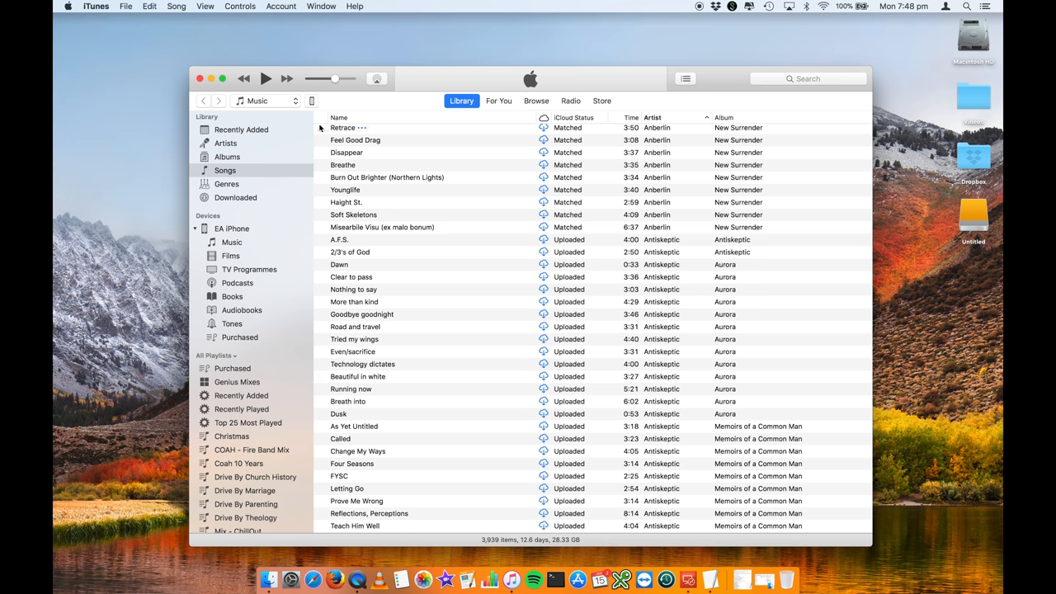
- Quit iTunes so only Finder and the desktop remain
click(198, 79)
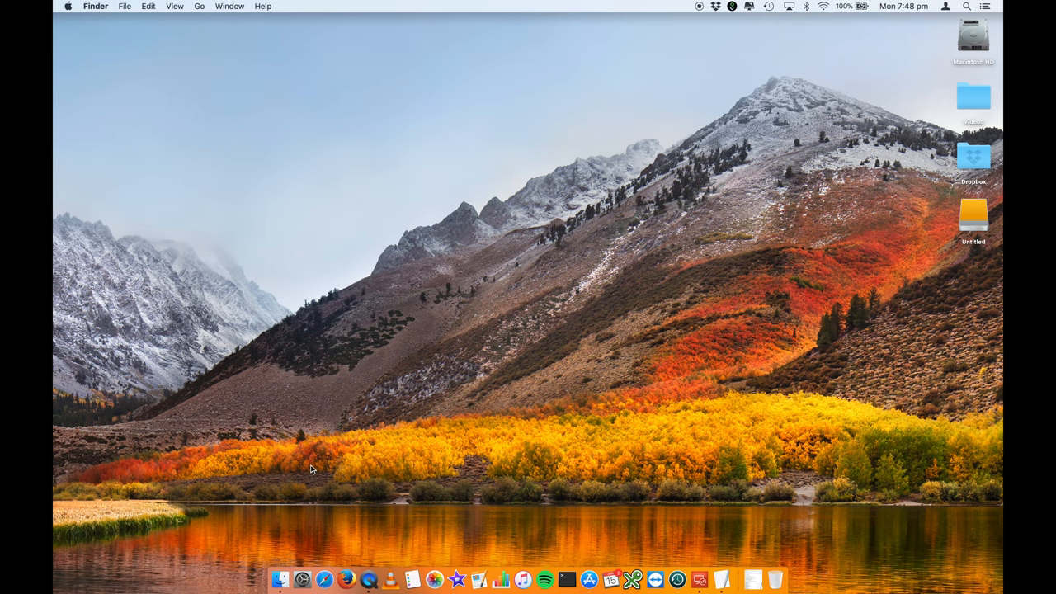
mouse_move(281, 571)
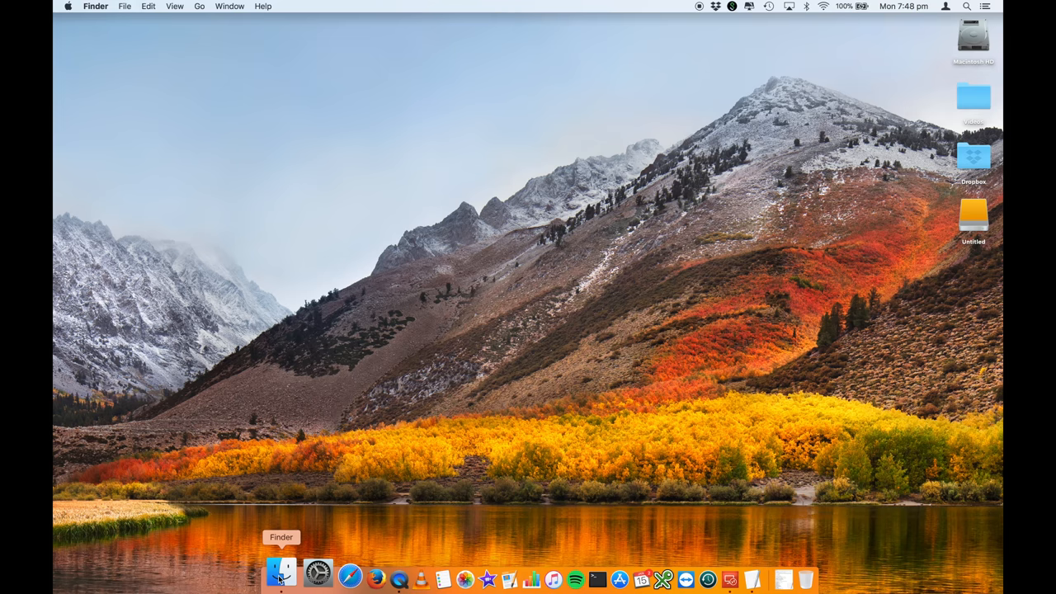
- Show the contents of the iTunes folder inside Music in a new Finder window
click(281, 571)
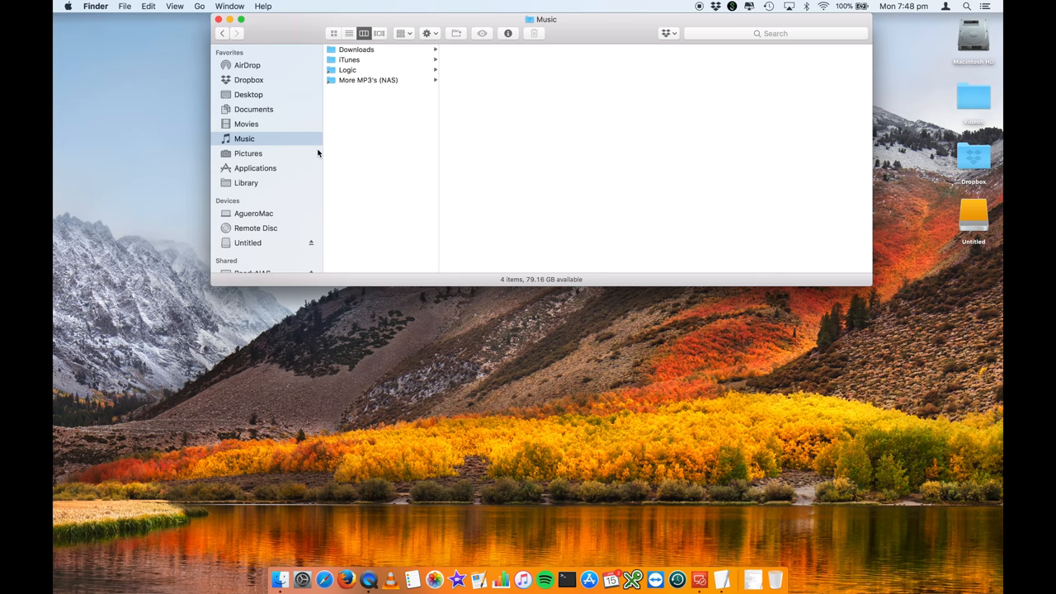
mouse_move(353, 68)
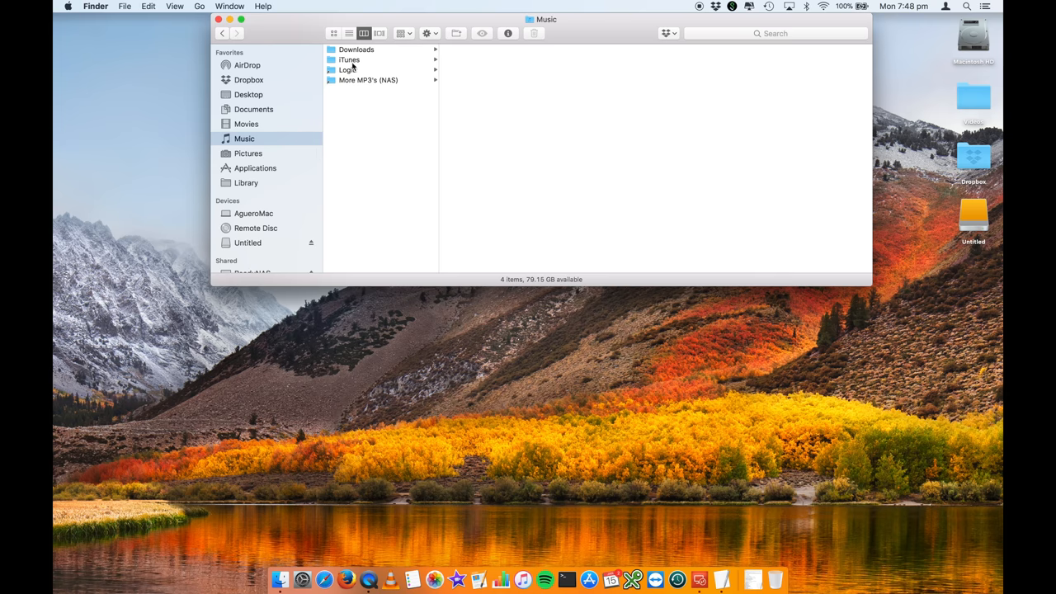
click(350, 60)
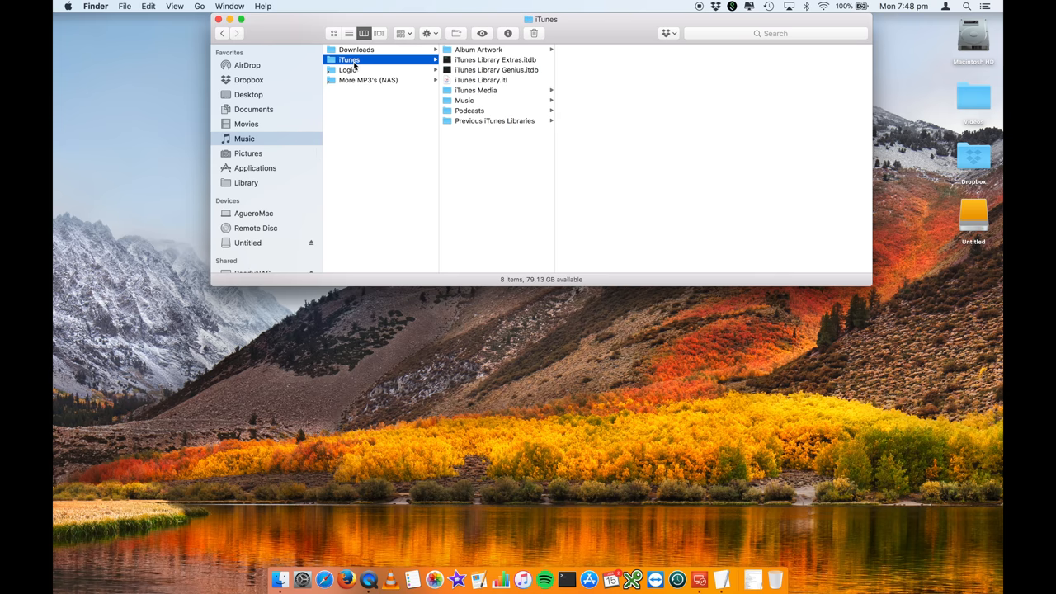
mouse_move(469, 89)
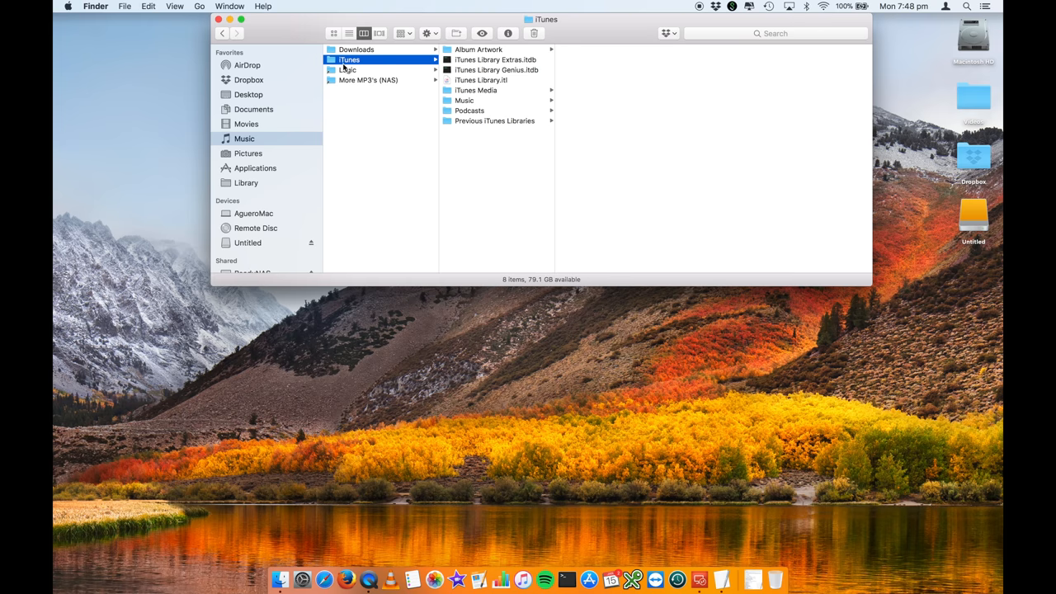
right_click(350, 59)
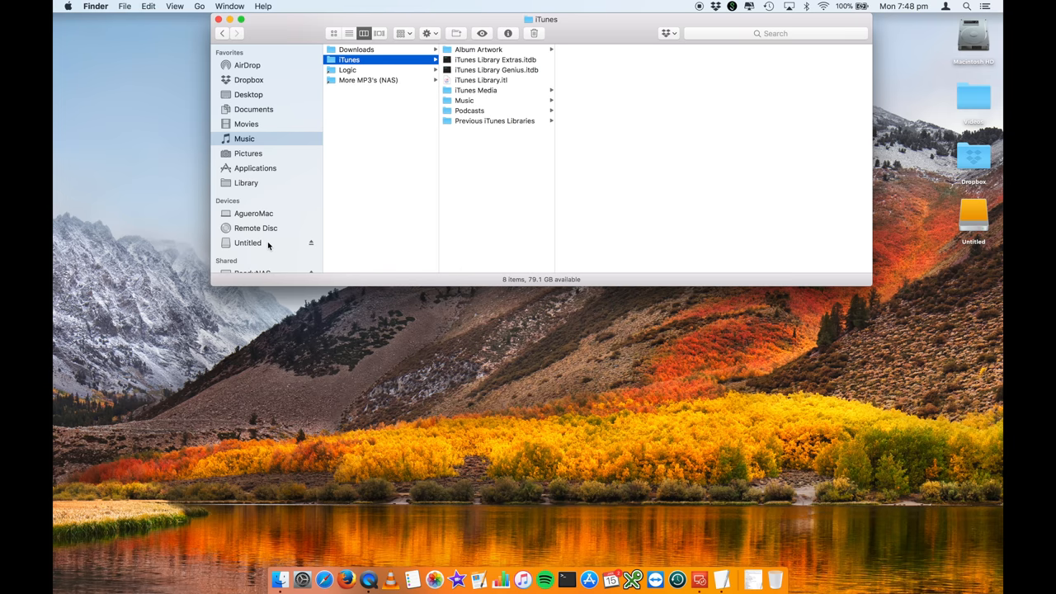
- Switch the Finder window to the Untitled external drive holding one iTunes folder
click(247, 243)
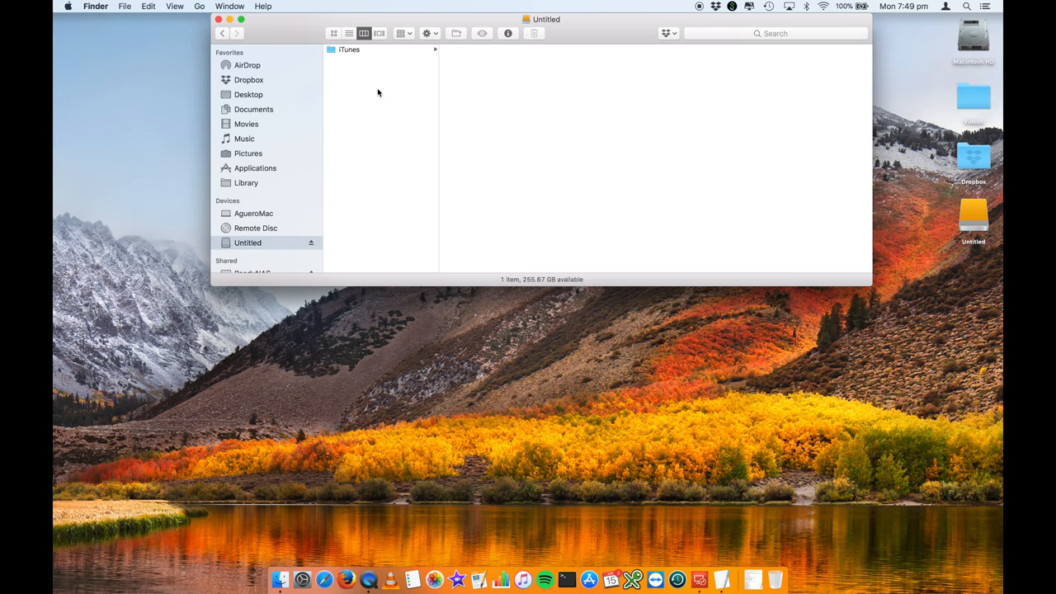
mouse_move(355, 168)
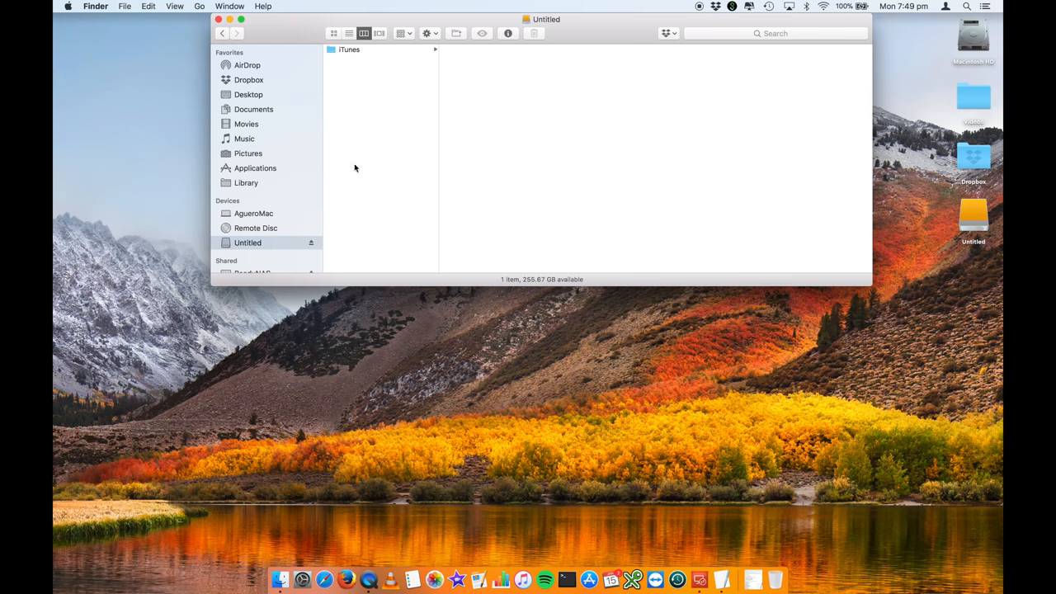
mouse_move(379, 60)
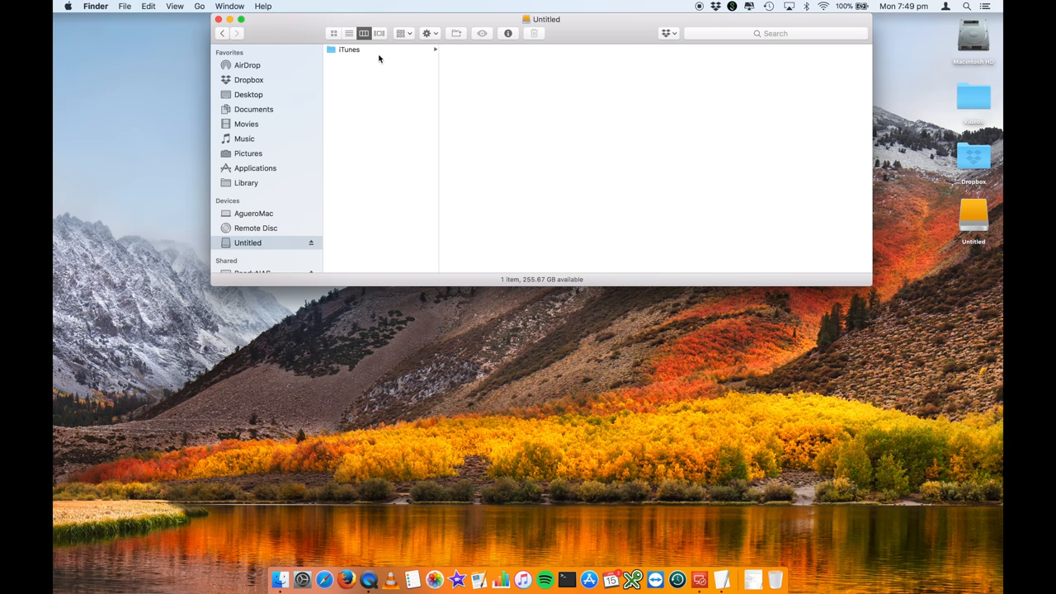
- Inspect the iTunes folder on Untitled, then return to the Music folder
click(350, 49)
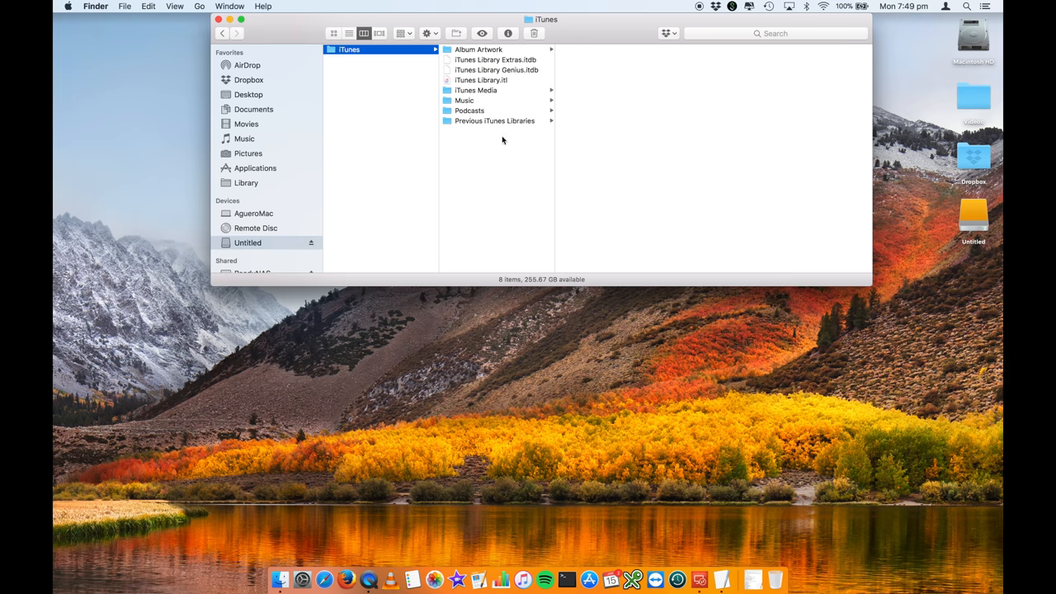
mouse_move(261, 162)
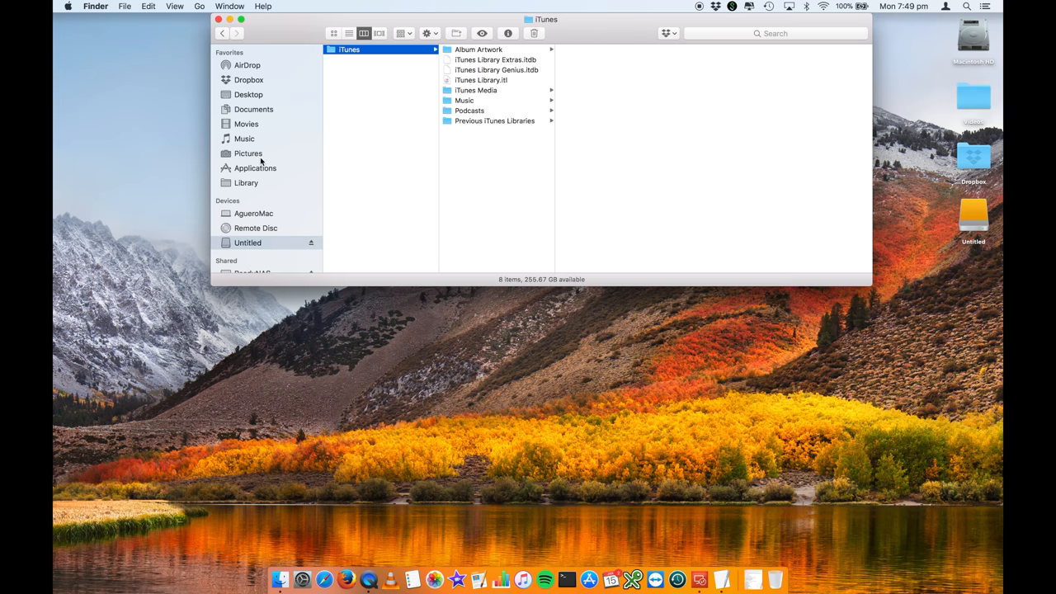
click(245, 139)
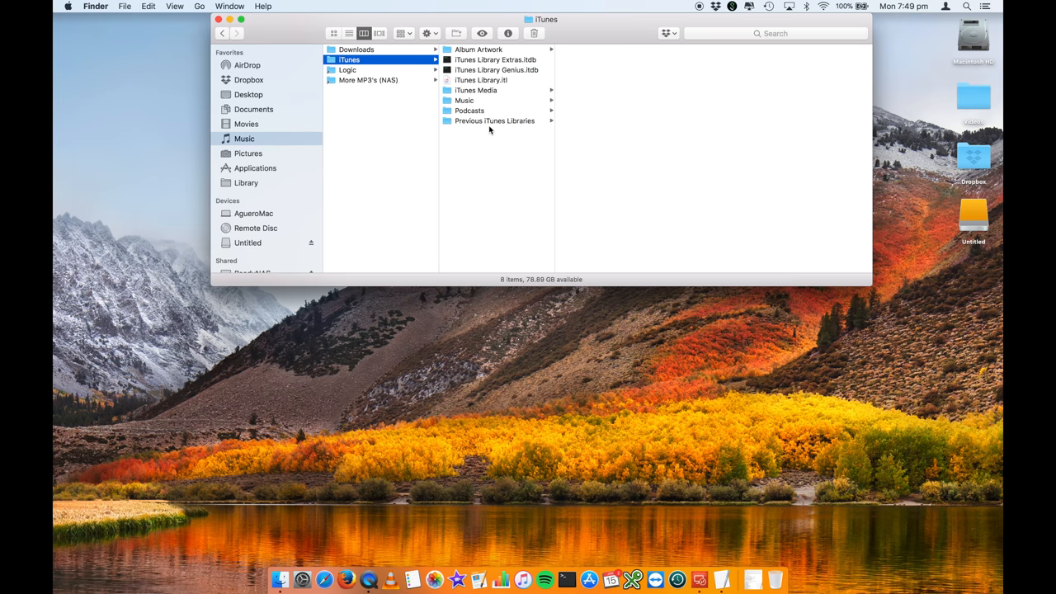
mouse_move(448, 379)
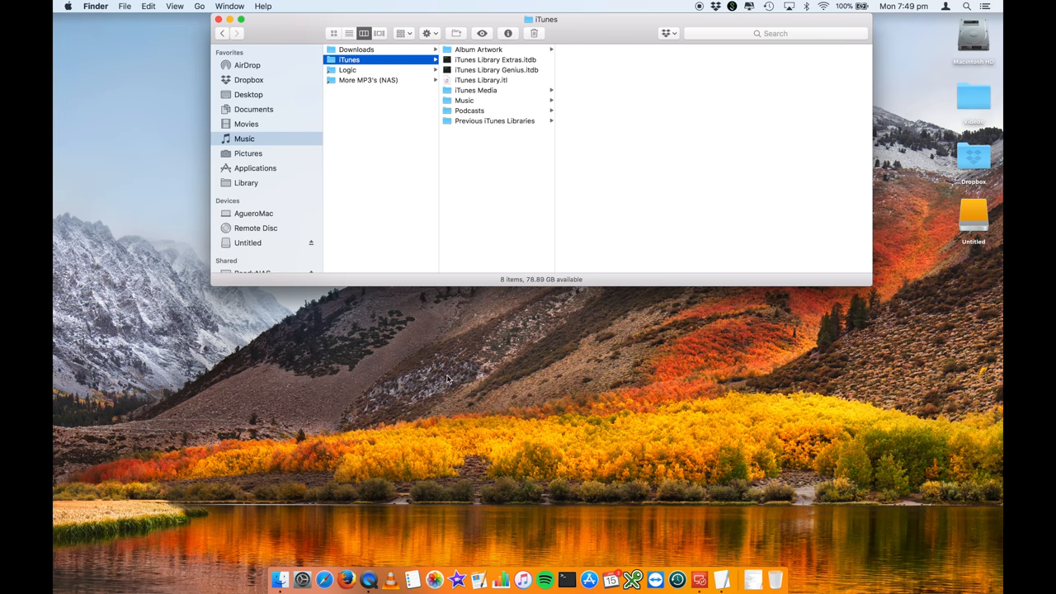
mouse_move(510, 169)
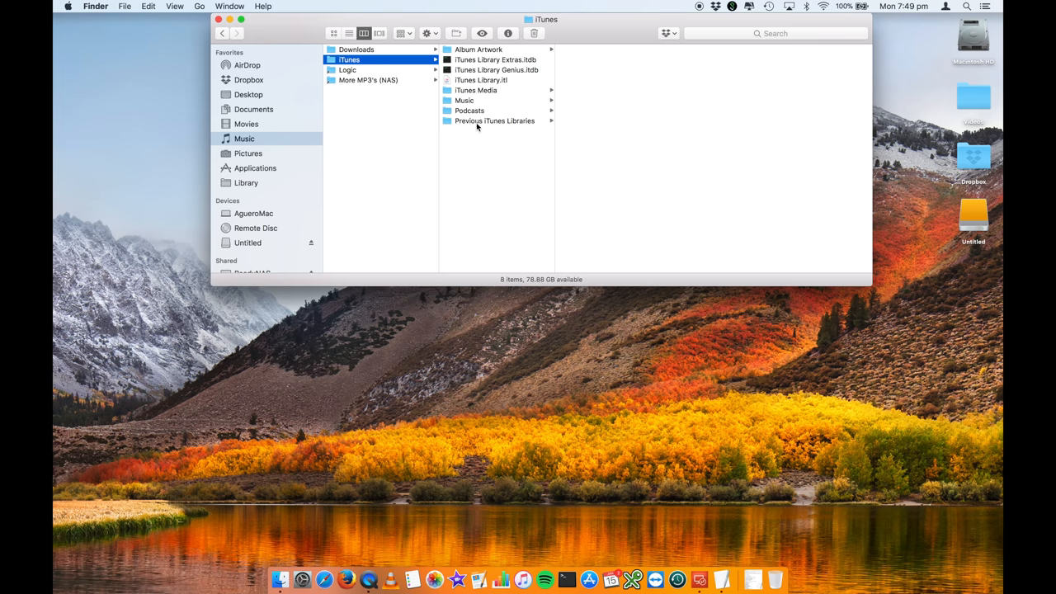
mouse_move(481, 173)
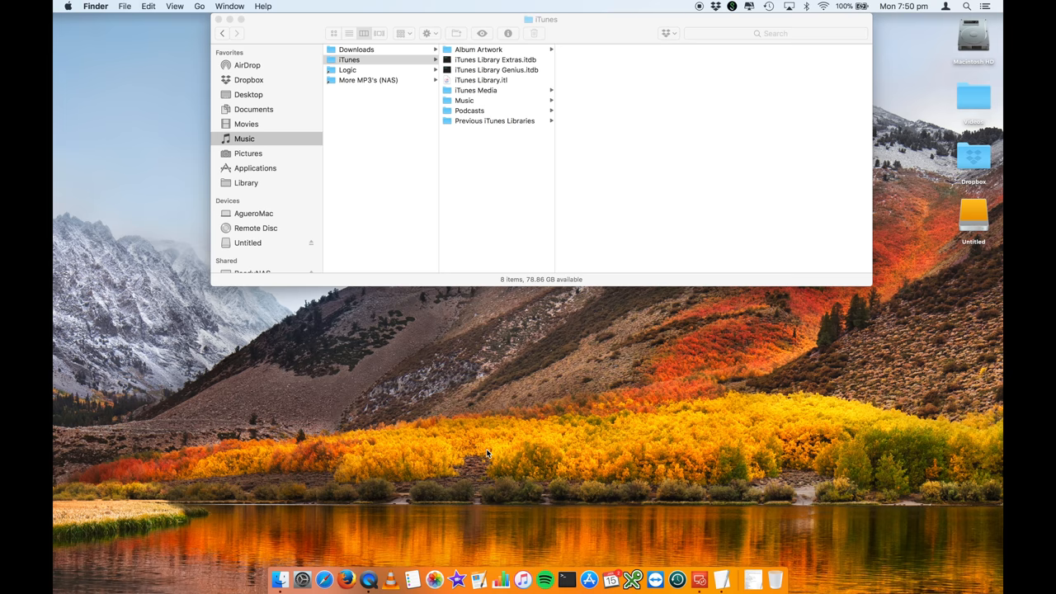
mouse_move(469, 495)
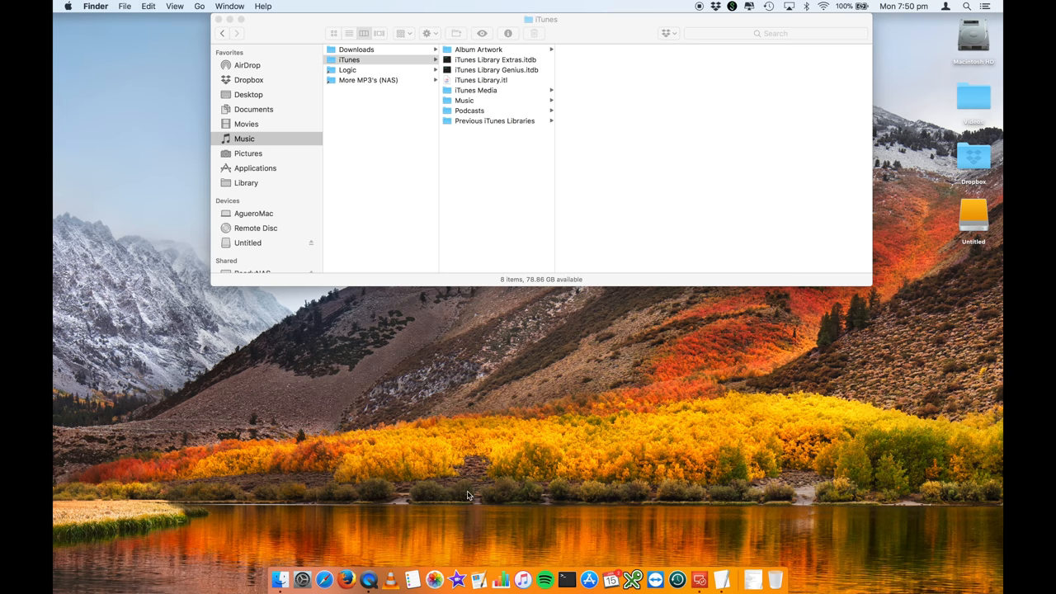
mouse_move(518, 570)
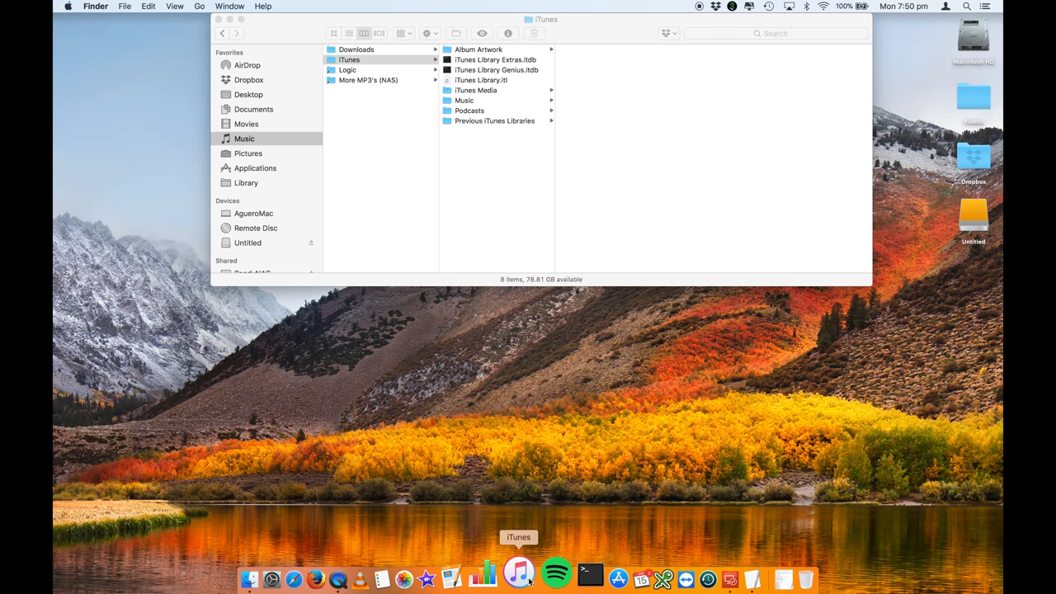
- Relaunch iTunes from the Dock with the Choose iTunes Library prompt
click(518, 569)
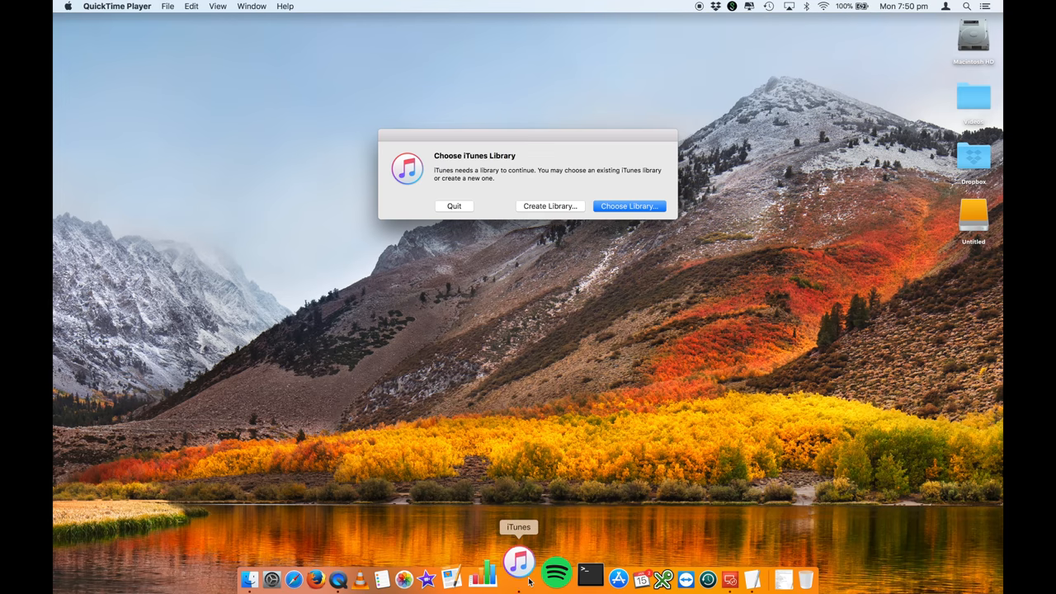
click(518, 564)
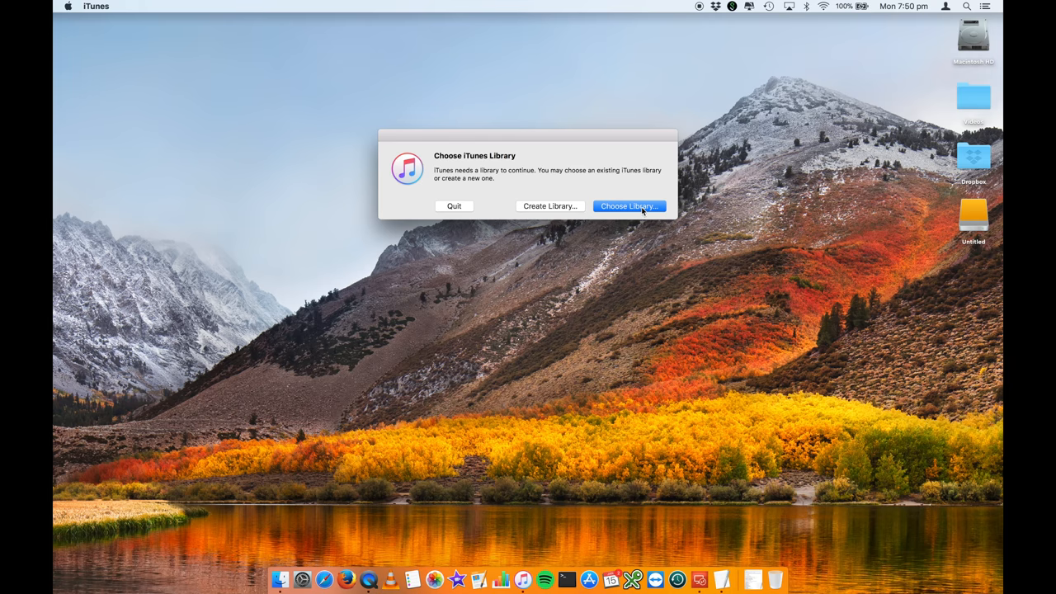
- Choose and open iTunes Library.itl from the iTunes folder on the Untitled drive
click(628, 205)
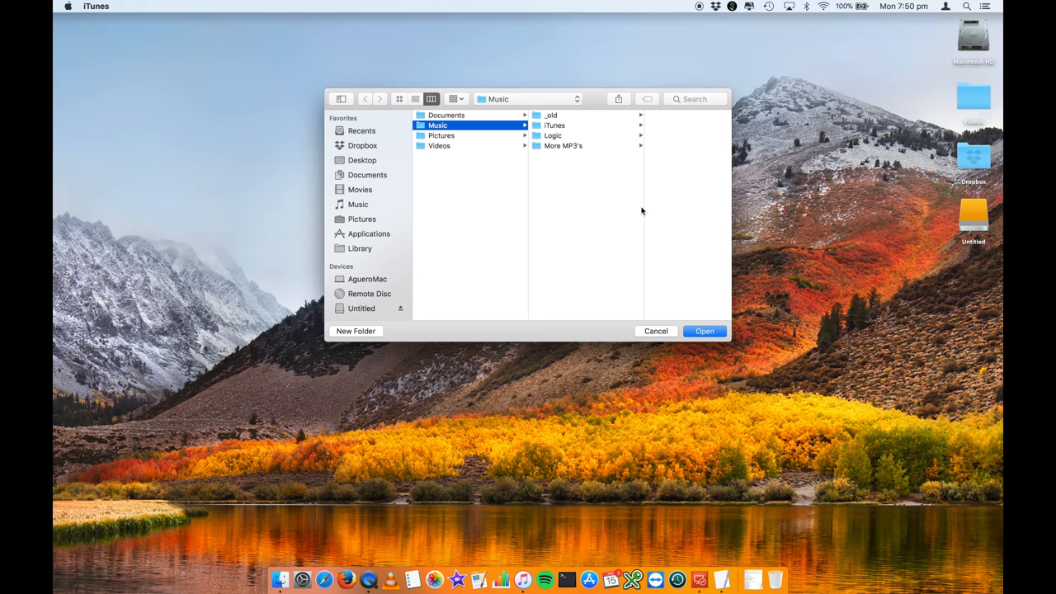
mouse_move(413, 264)
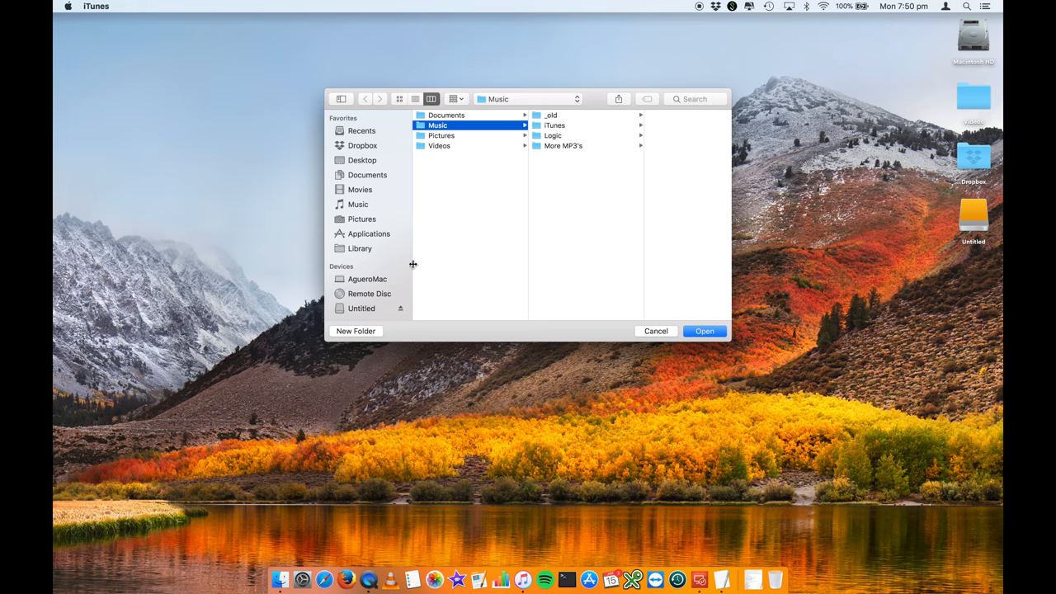
mouse_move(359, 309)
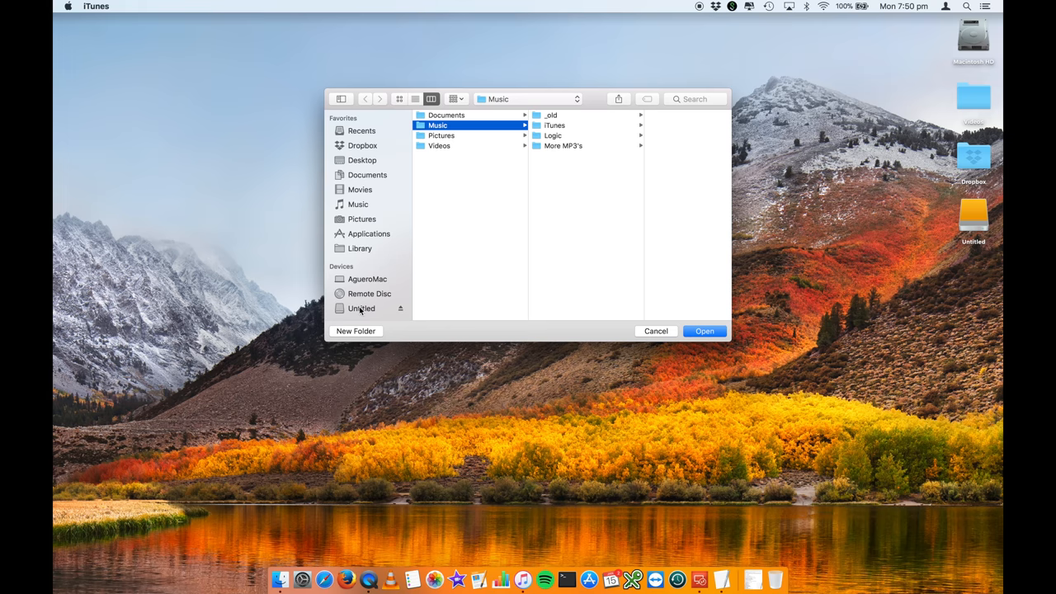
click(361, 309)
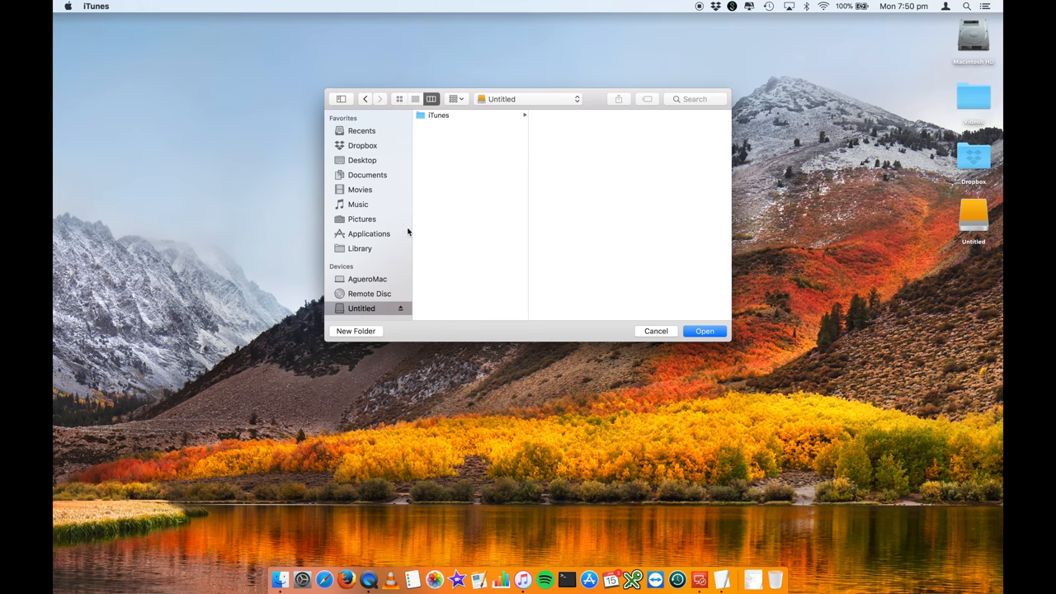
click(438, 116)
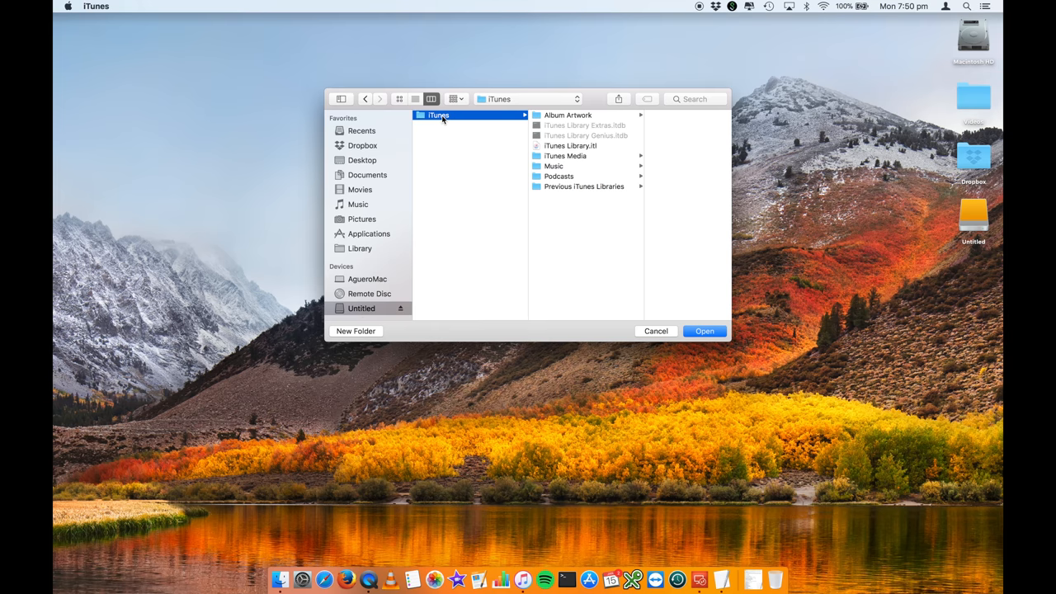
click(571, 145)
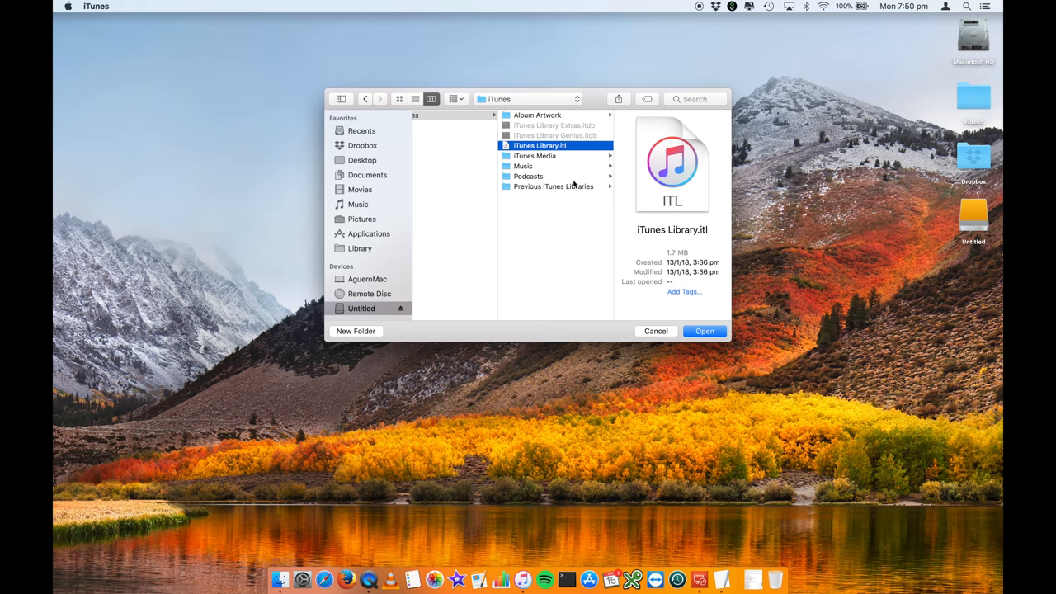
mouse_move(587, 188)
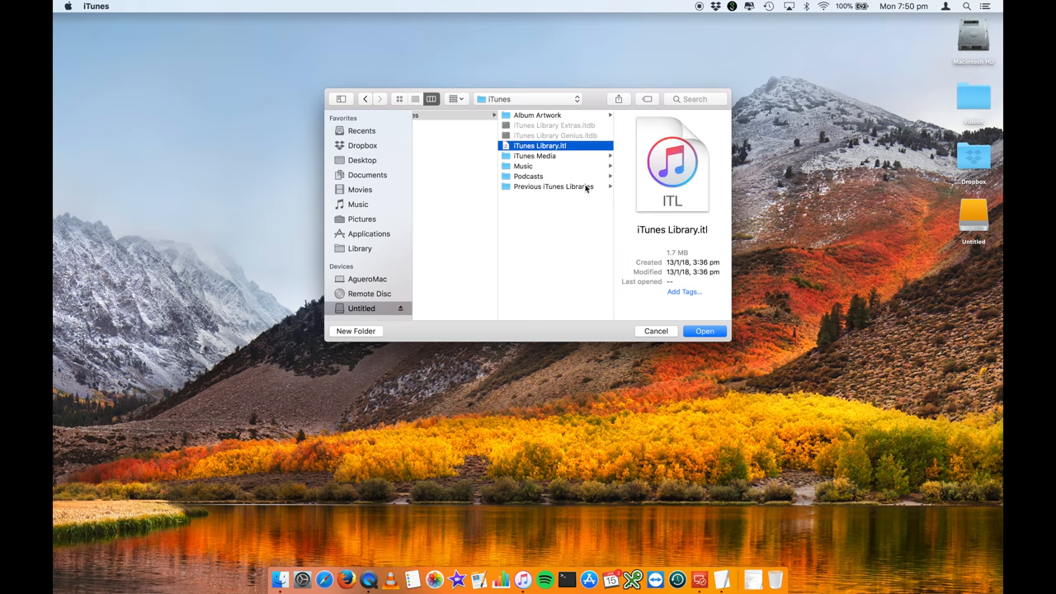
mouse_move(581, 188)
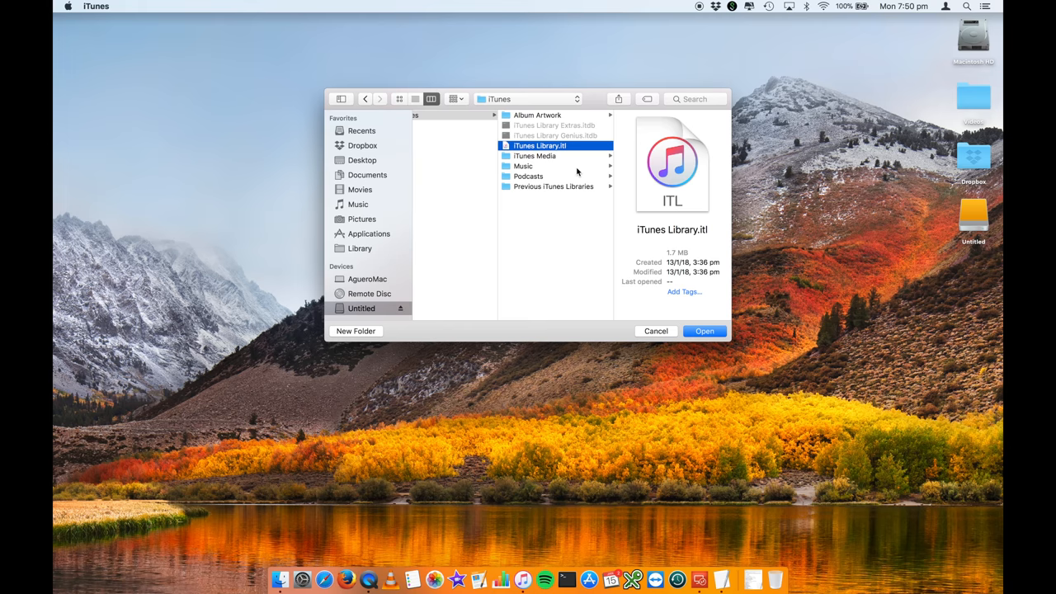
mouse_move(548, 172)
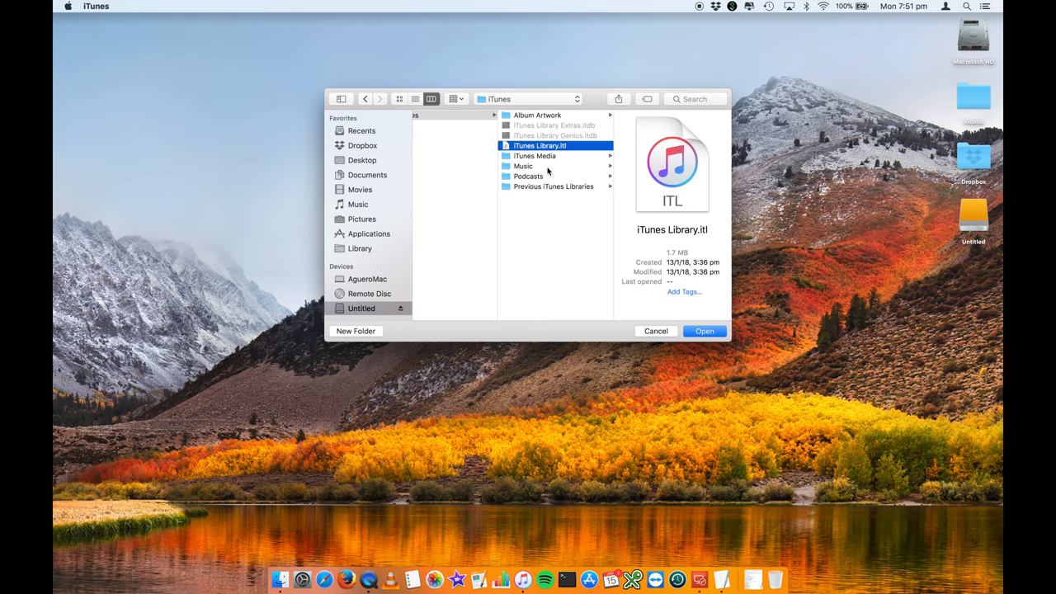
mouse_move(524, 145)
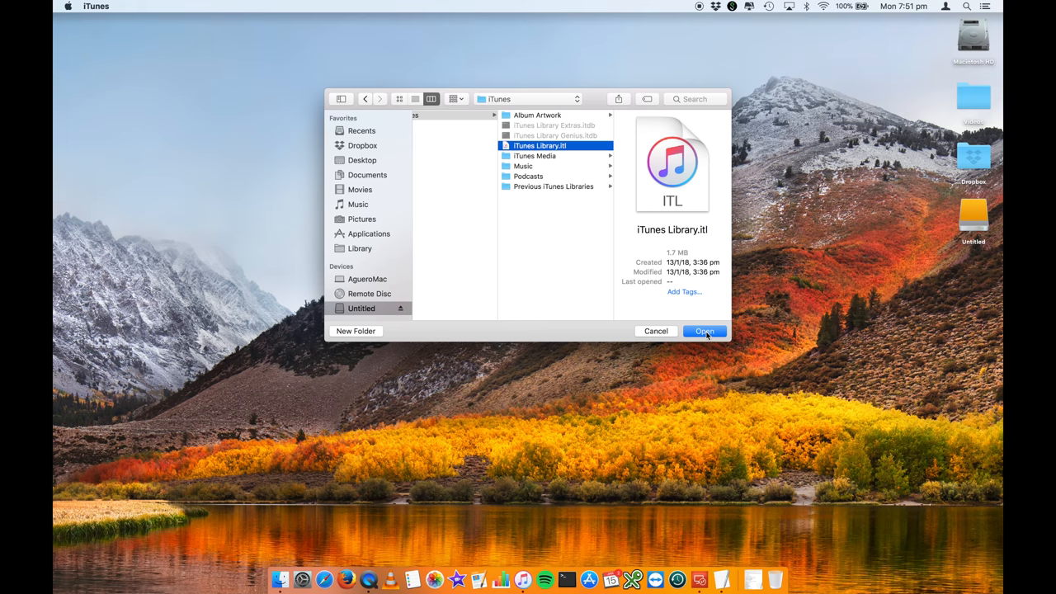
click(703, 330)
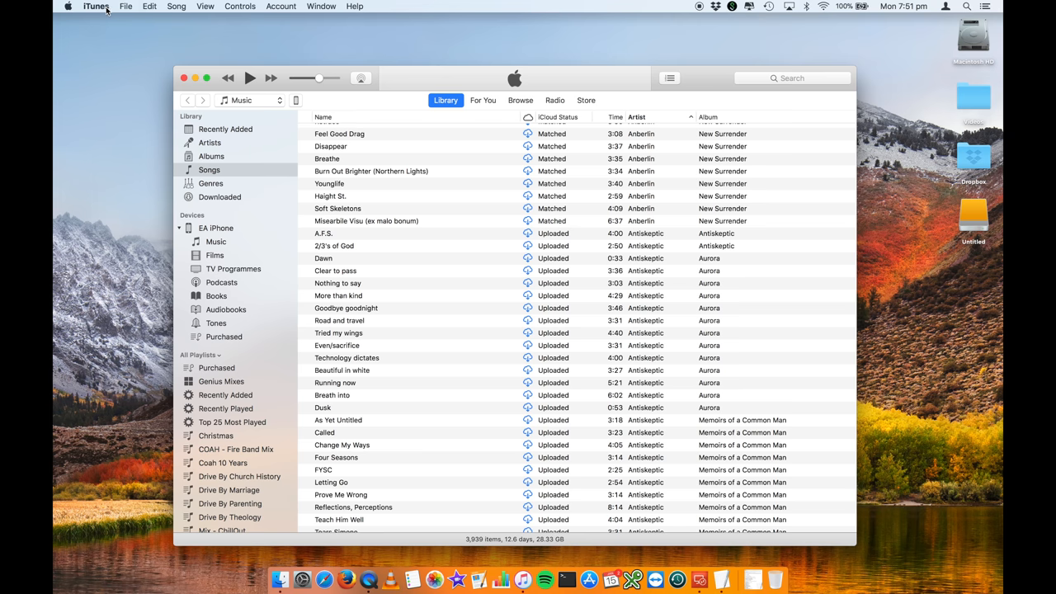
- Show the Advanced preferences with the media folder path pointing to Untitled
click(96, 6)
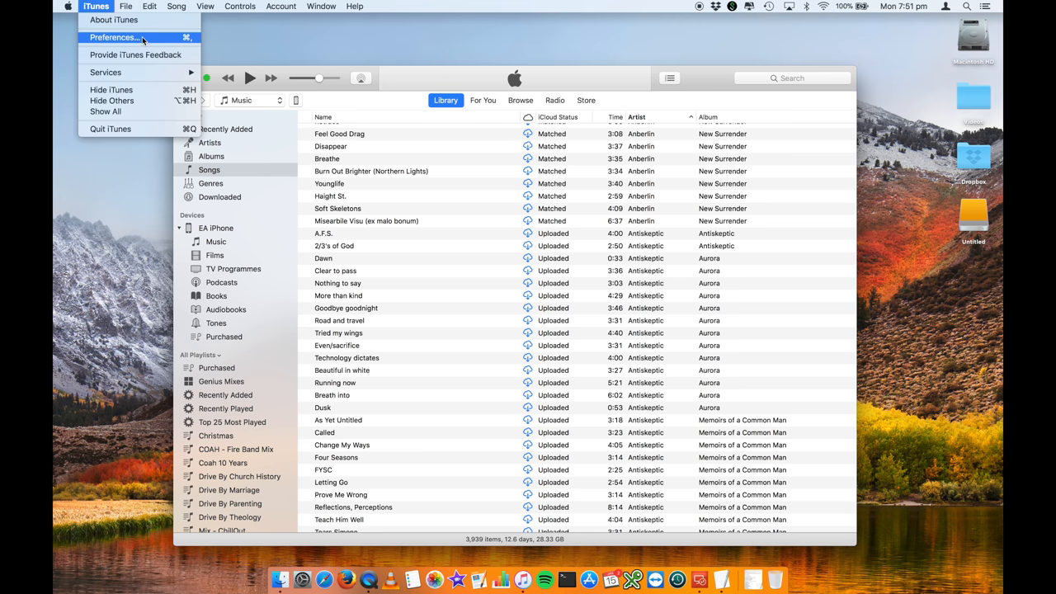
click(115, 36)
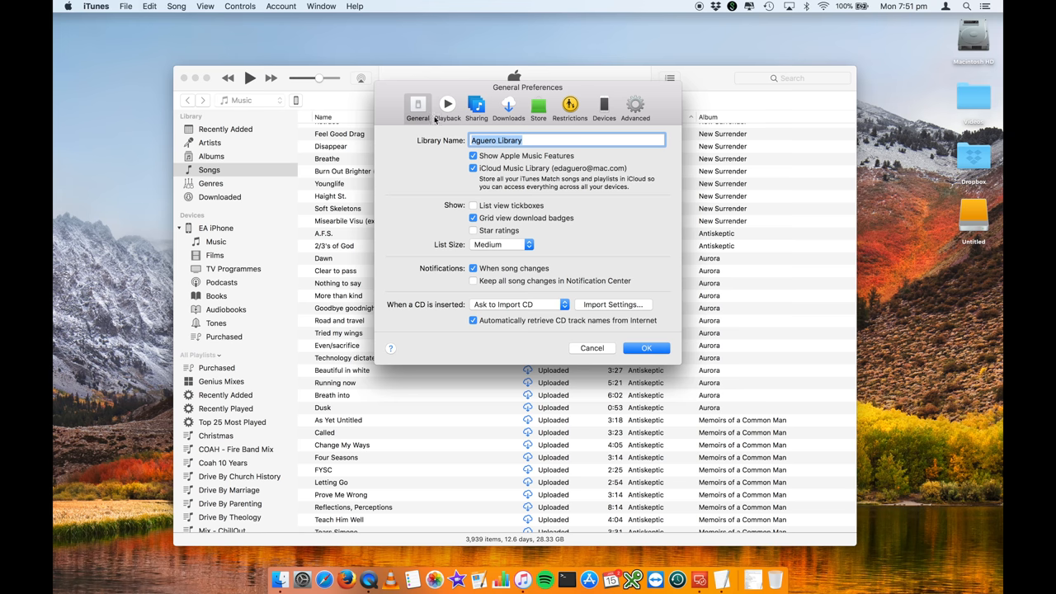
click(635, 106)
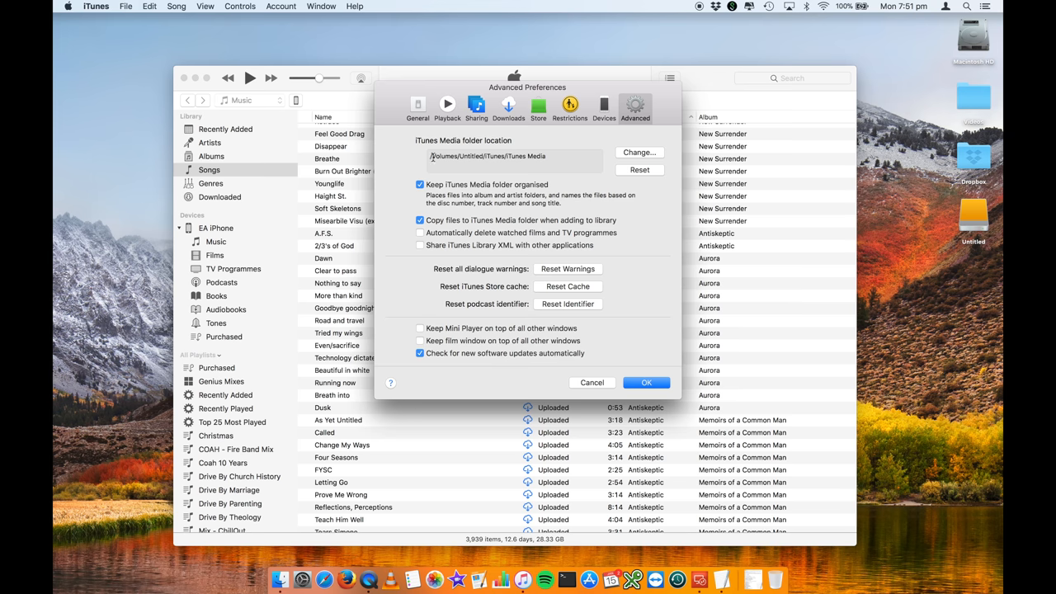
double_click(444, 156)
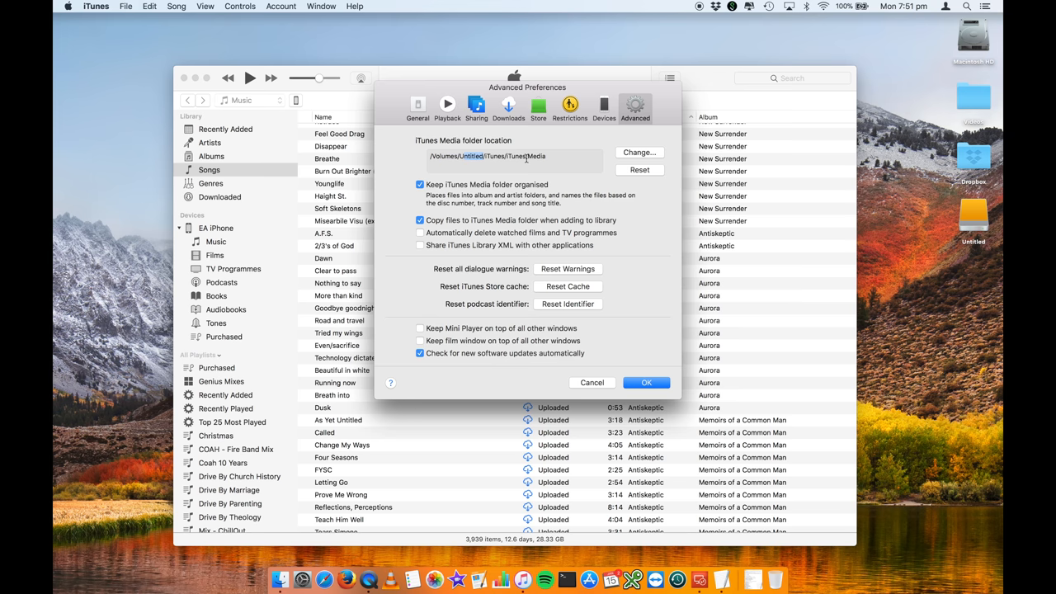
mouse_move(293, 551)
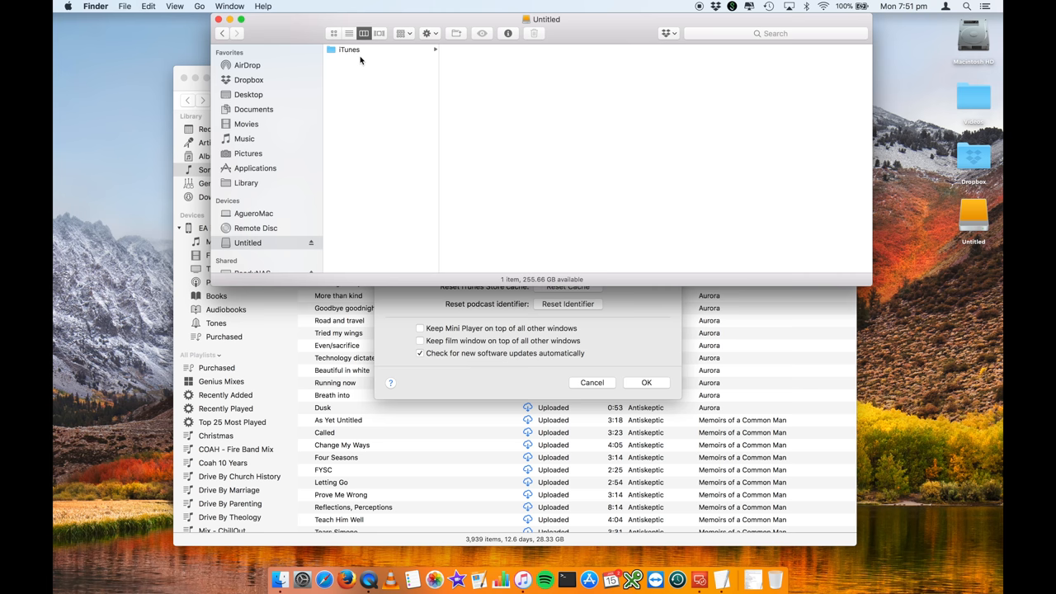
- Check the iTunes folder on Untitled in Finder, then close Preferences with OK
click(350, 50)
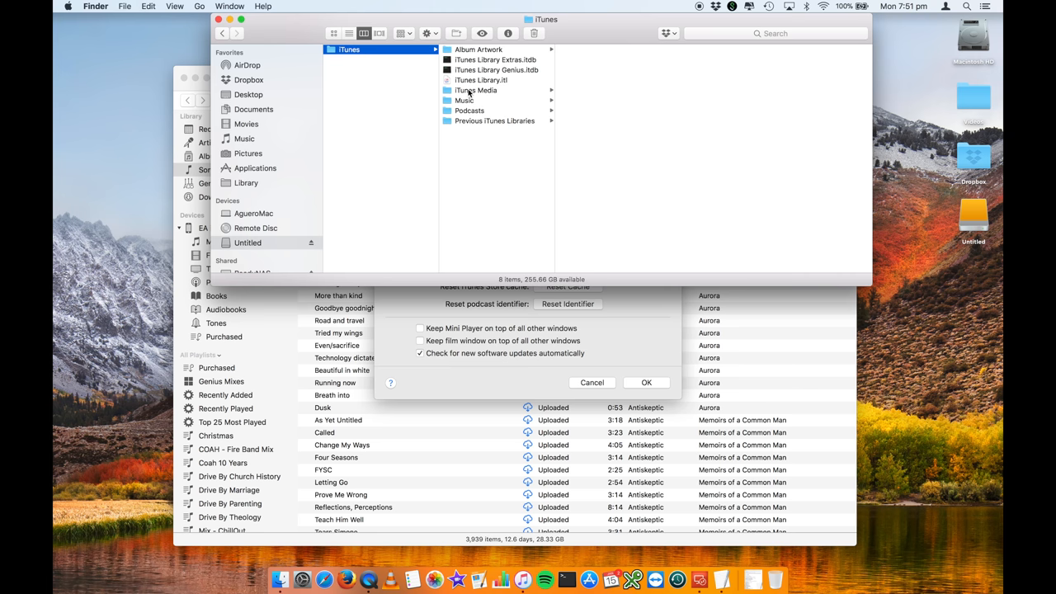
click(495, 69)
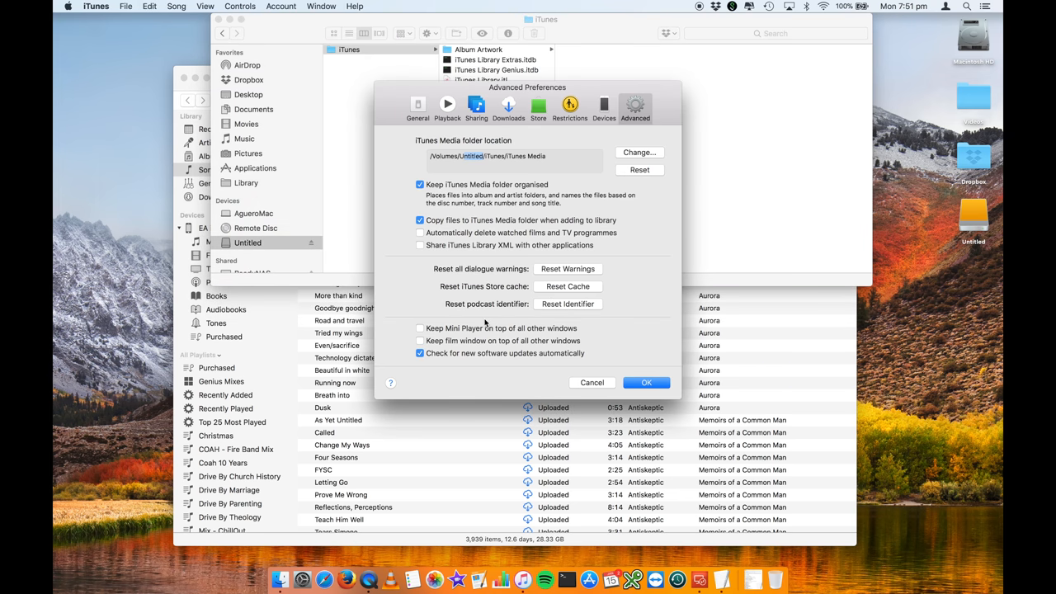
click(647, 382)
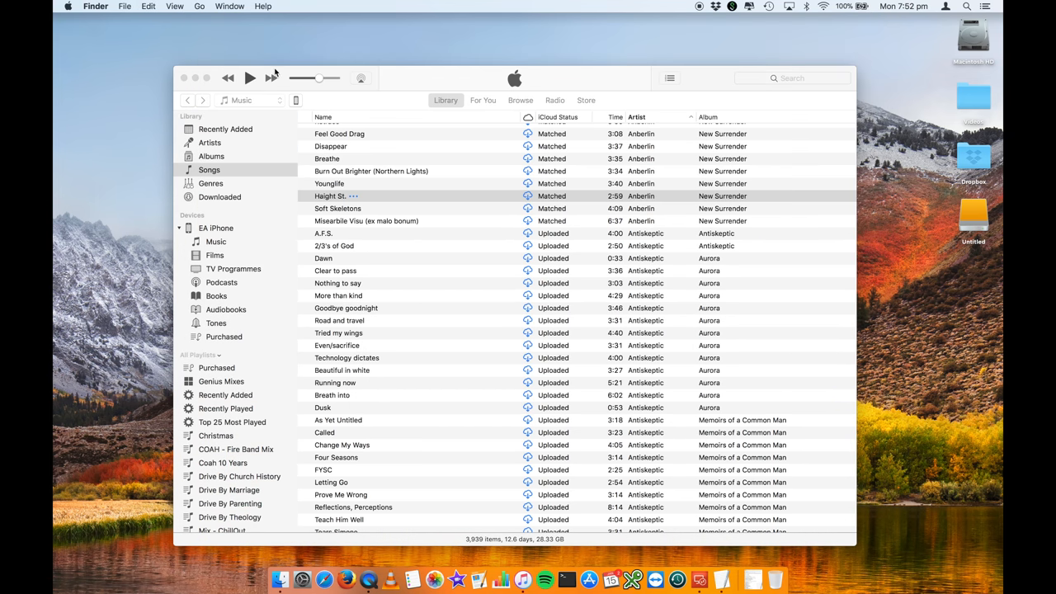
- Quit and relaunch iTunes to the library chooser, browsing to the iTunes folder in Music
click(183, 78)
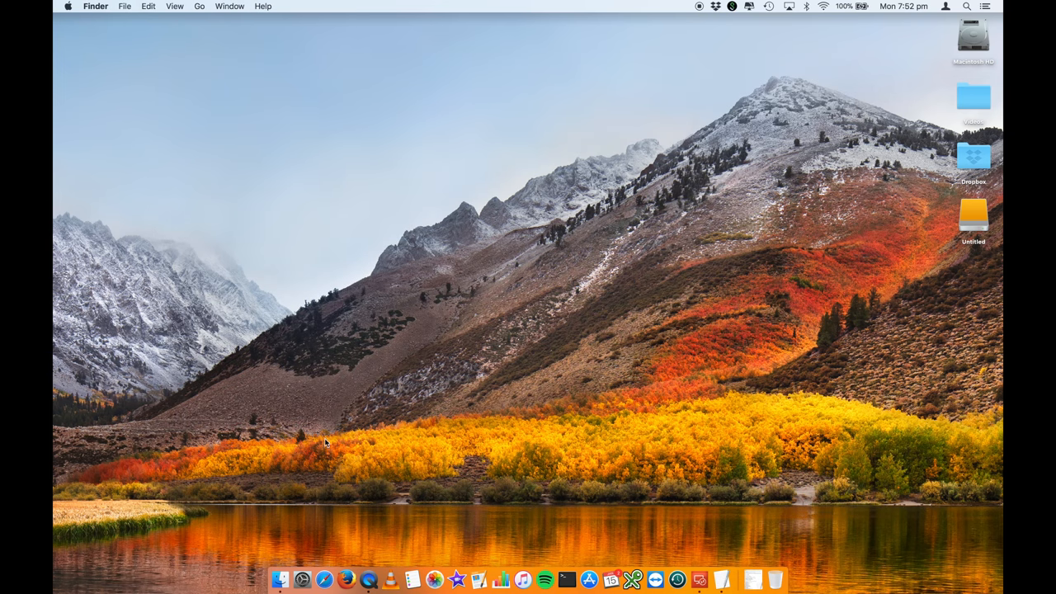
mouse_move(523, 574)
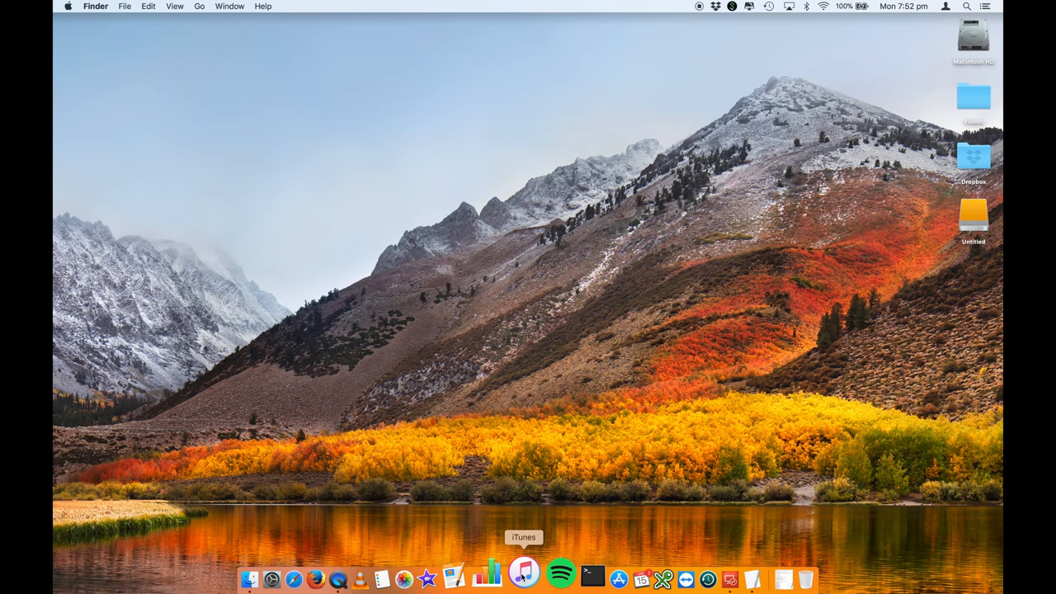
click(523, 574)
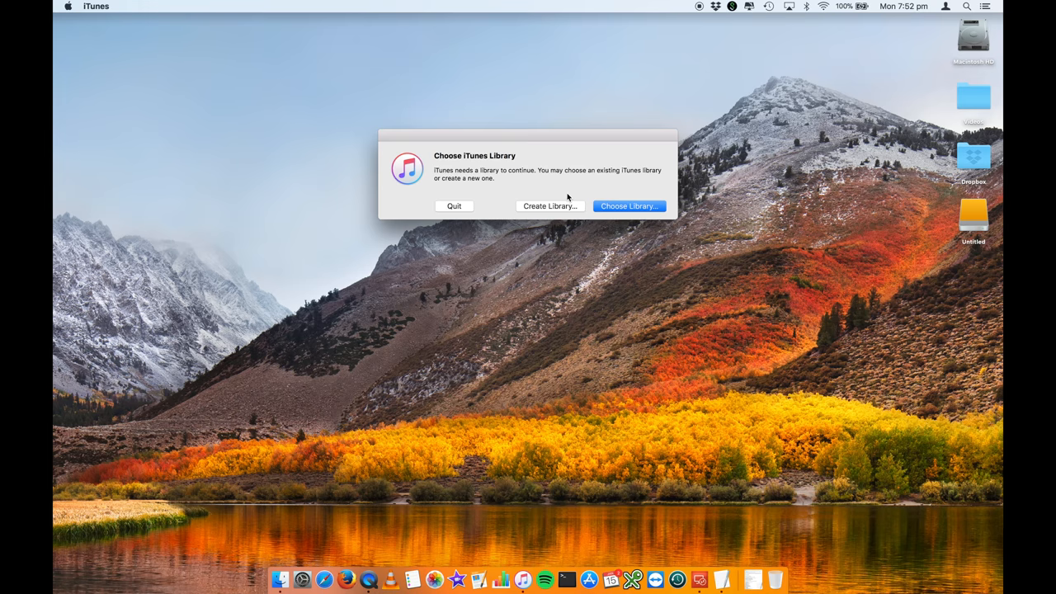
click(629, 205)
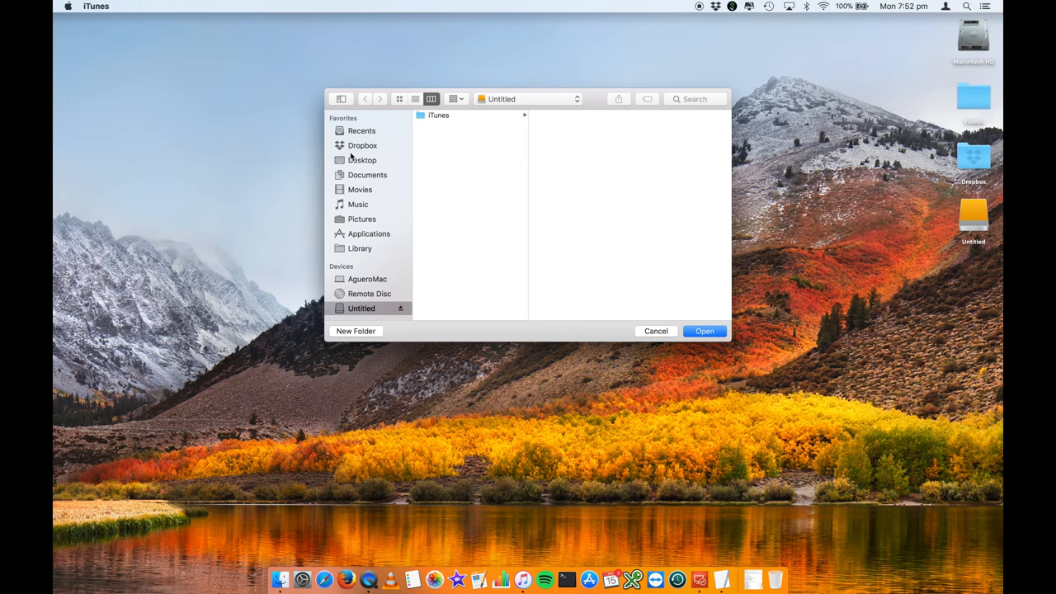
click(356, 205)
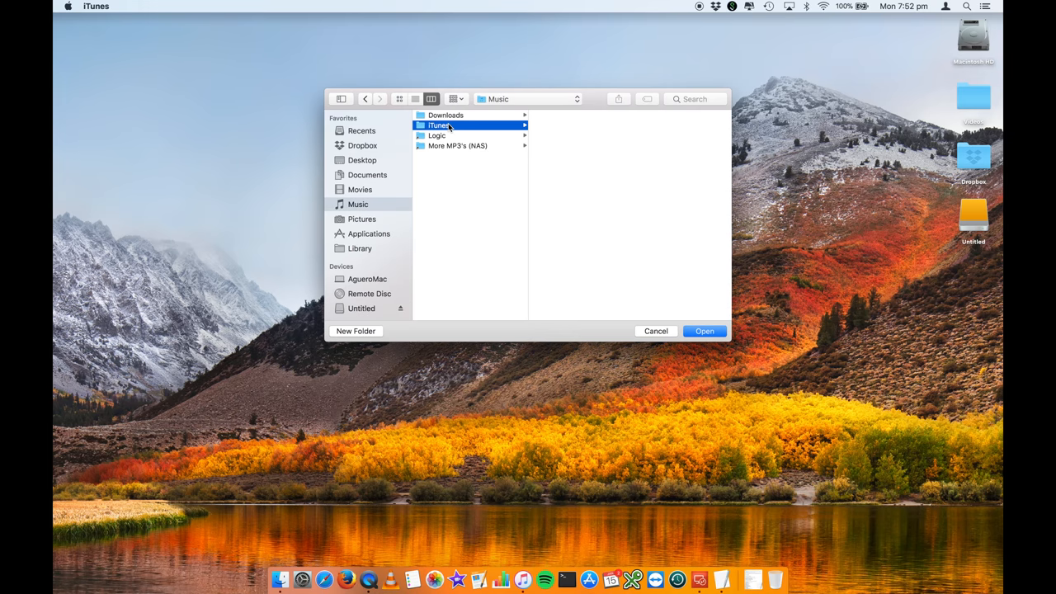
click(439, 126)
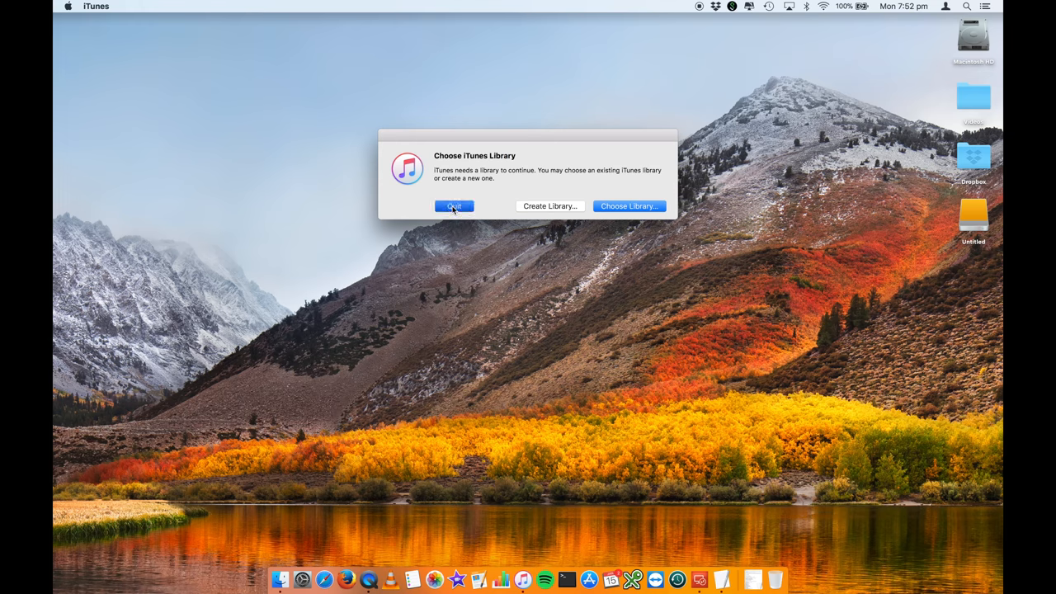
- Quit the prompt, trash the local iTunes folder from Music, and return to the Untitled drive
click(453, 207)
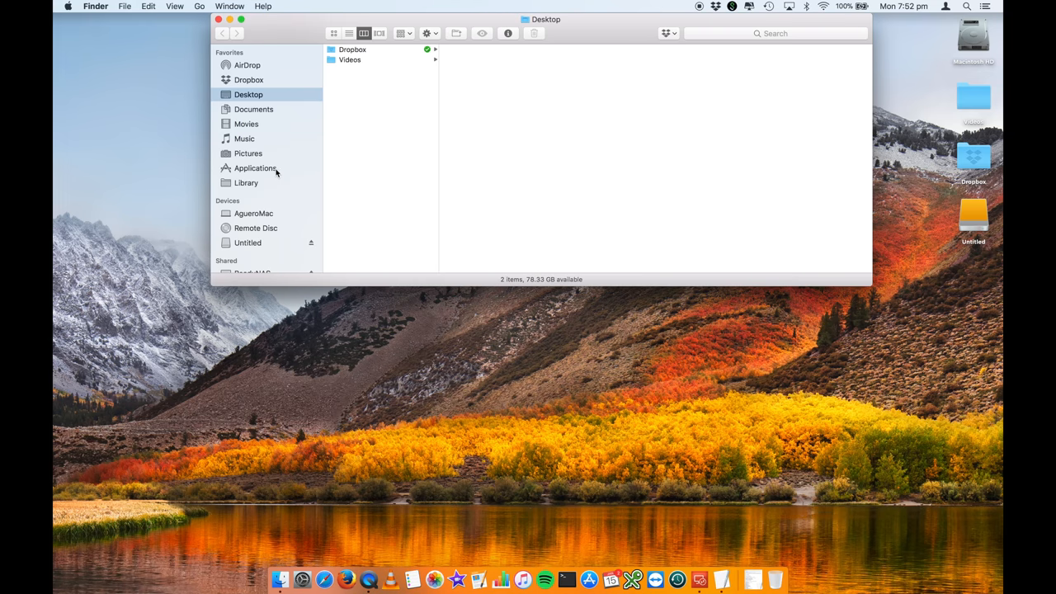
mouse_move(262, 248)
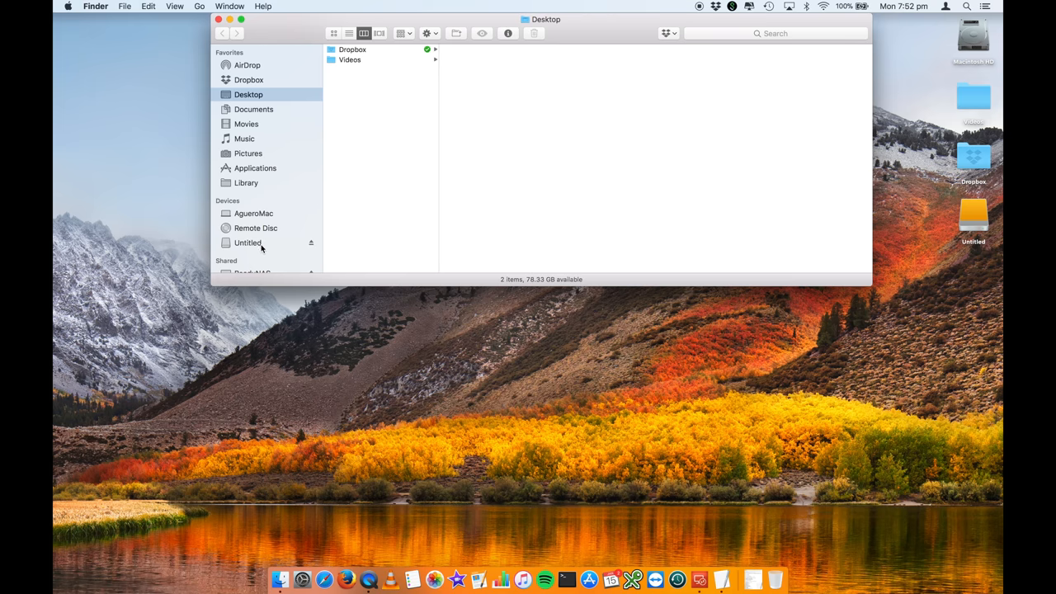
mouse_move(244, 138)
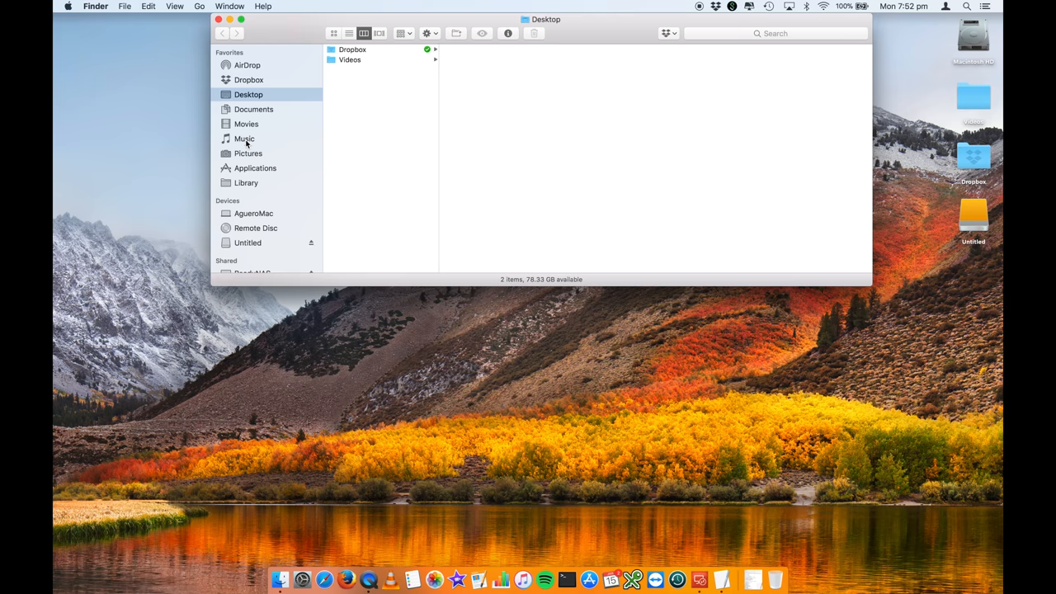
click(244, 138)
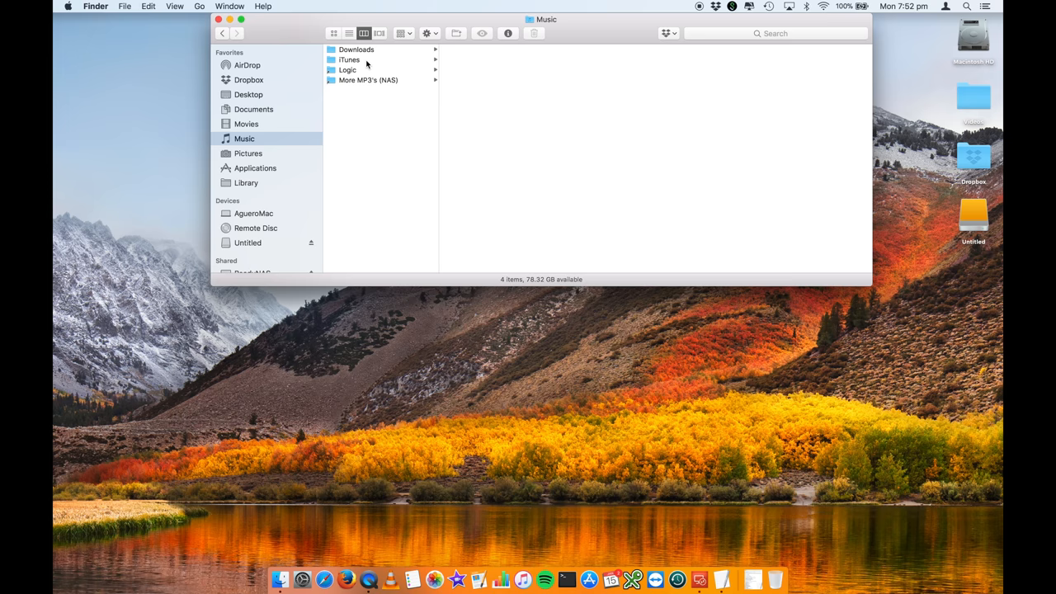
click(349, 59)
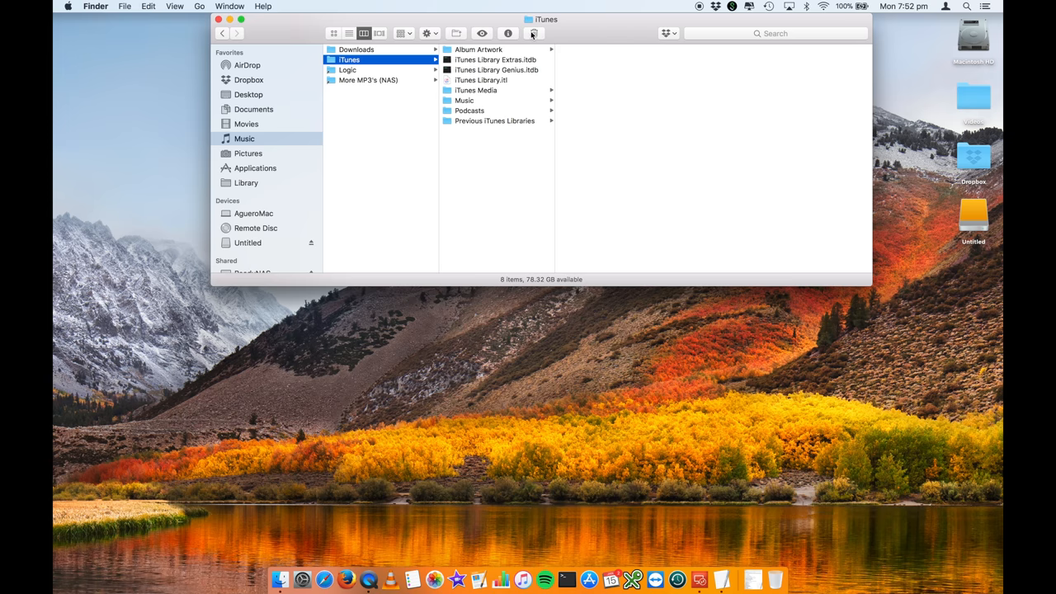
click(346, 59)
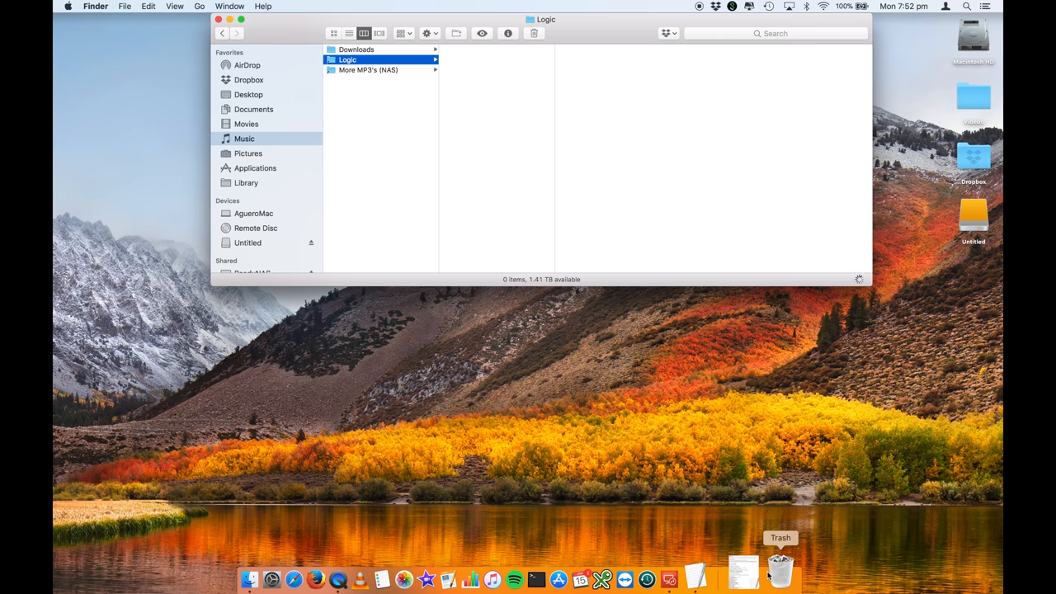
click(346, 59)
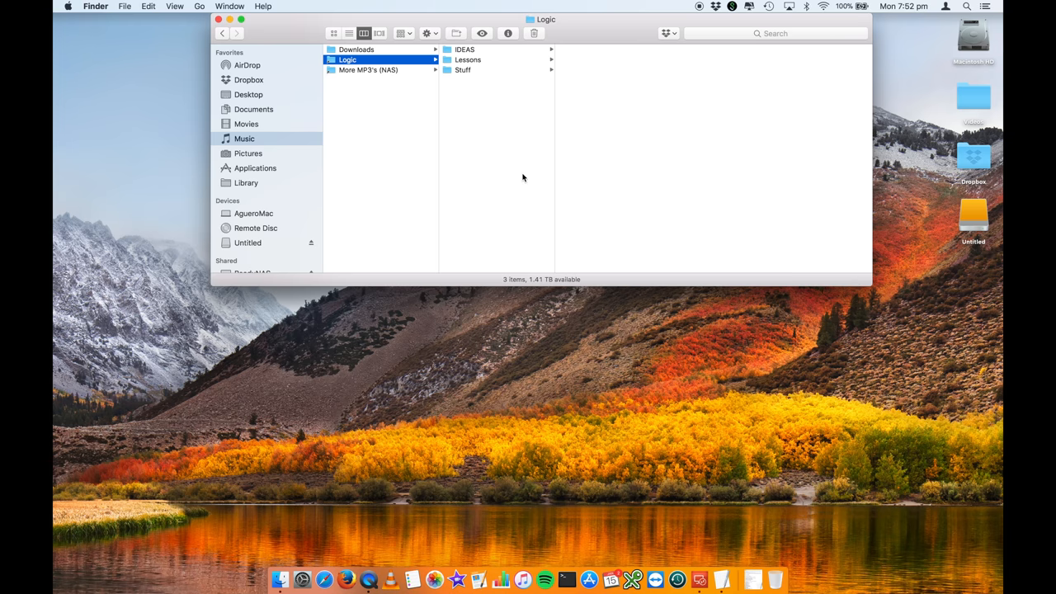
click(248, 243)
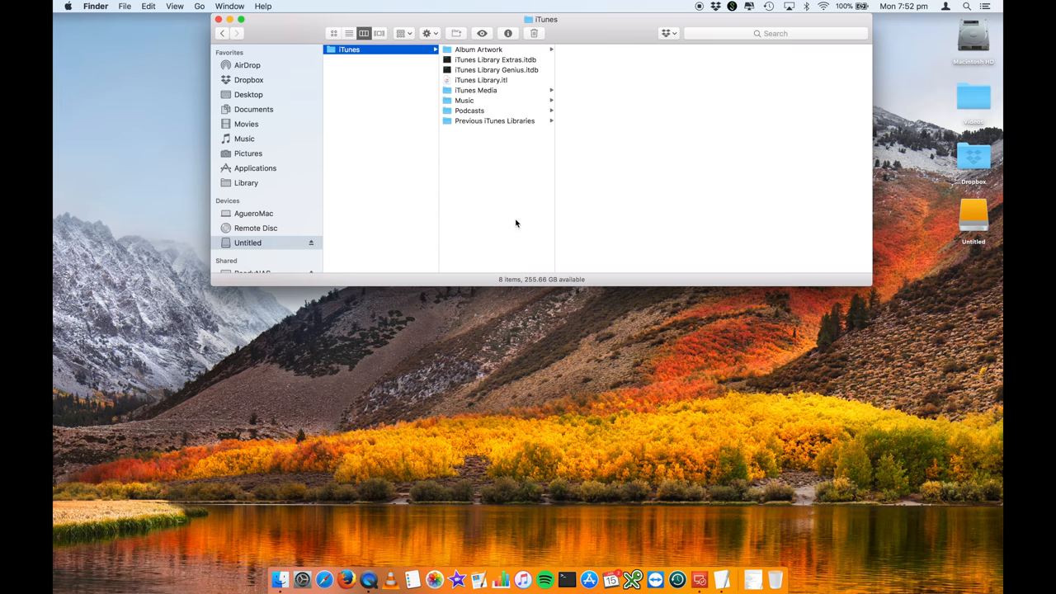
mouse_move(509, 201)
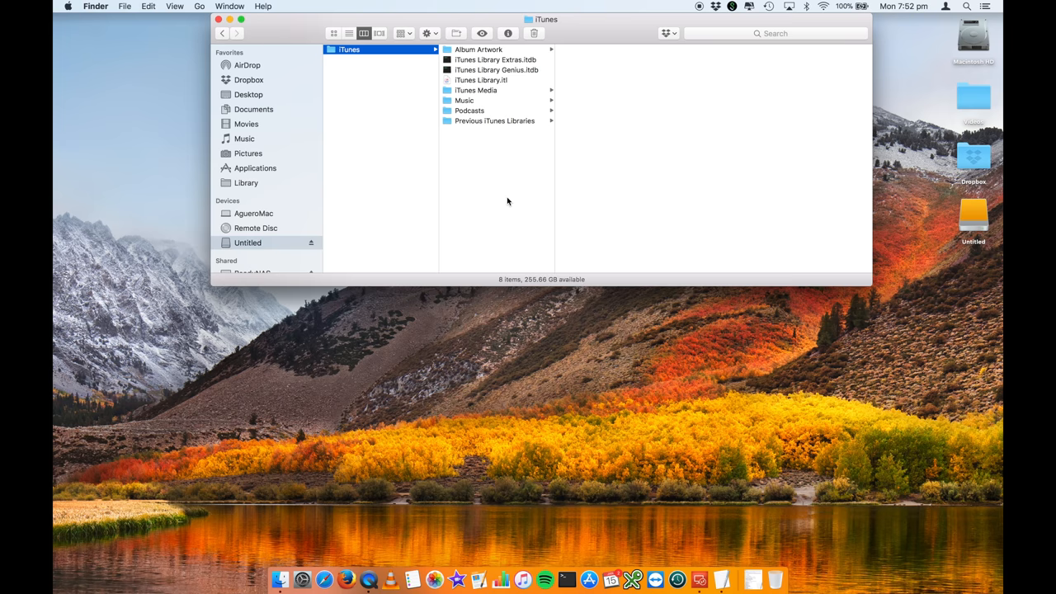
mouse_move(522, 574)
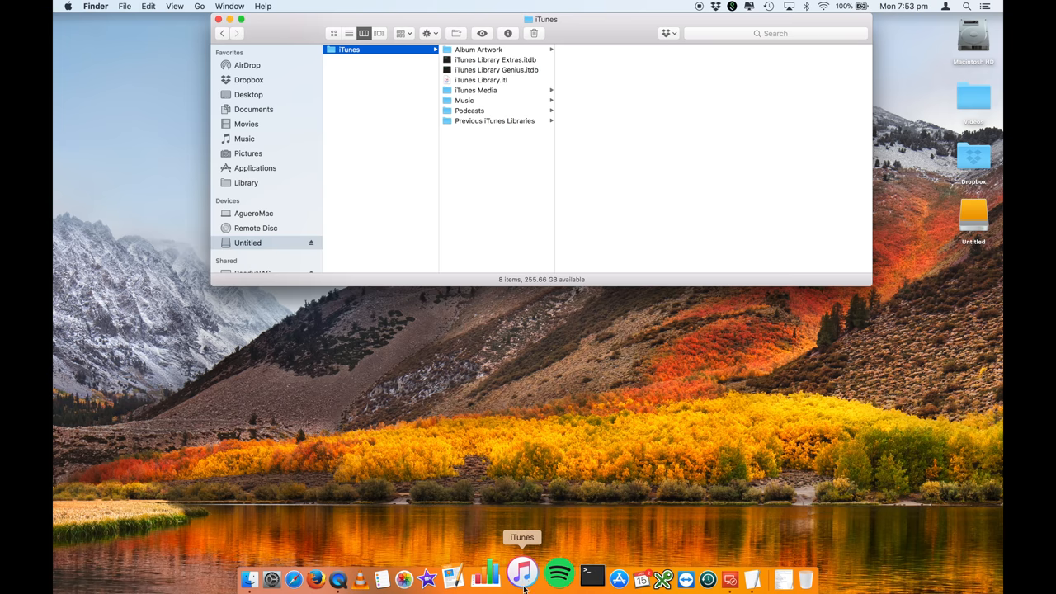
- Relaunch iTunes from the Dock and quit at the Choose iTunes Library prompt
click(521, 573)
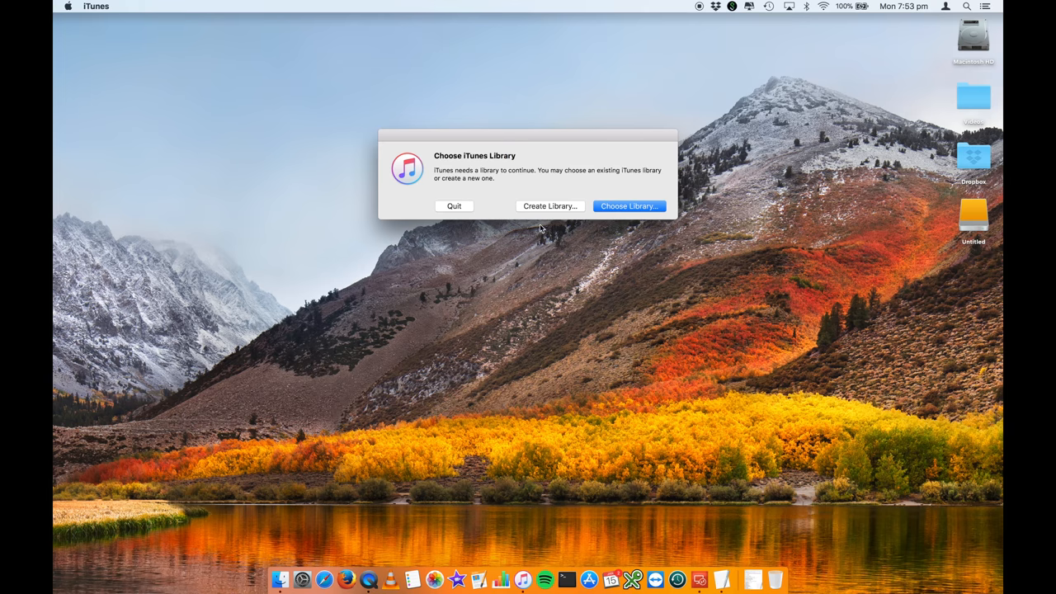
mouse_move(467, 208)
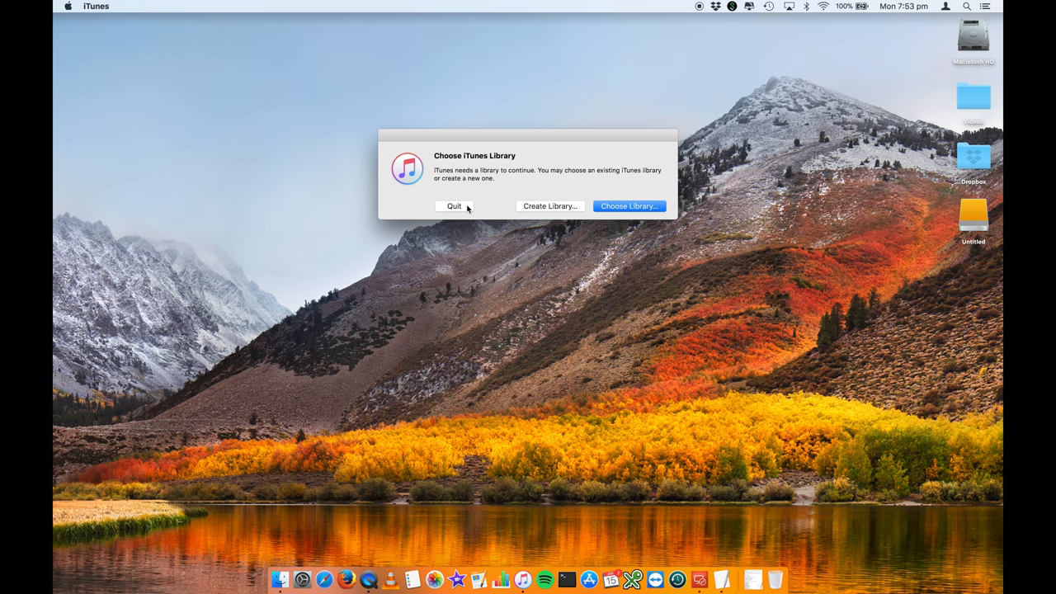
click(454, 206)
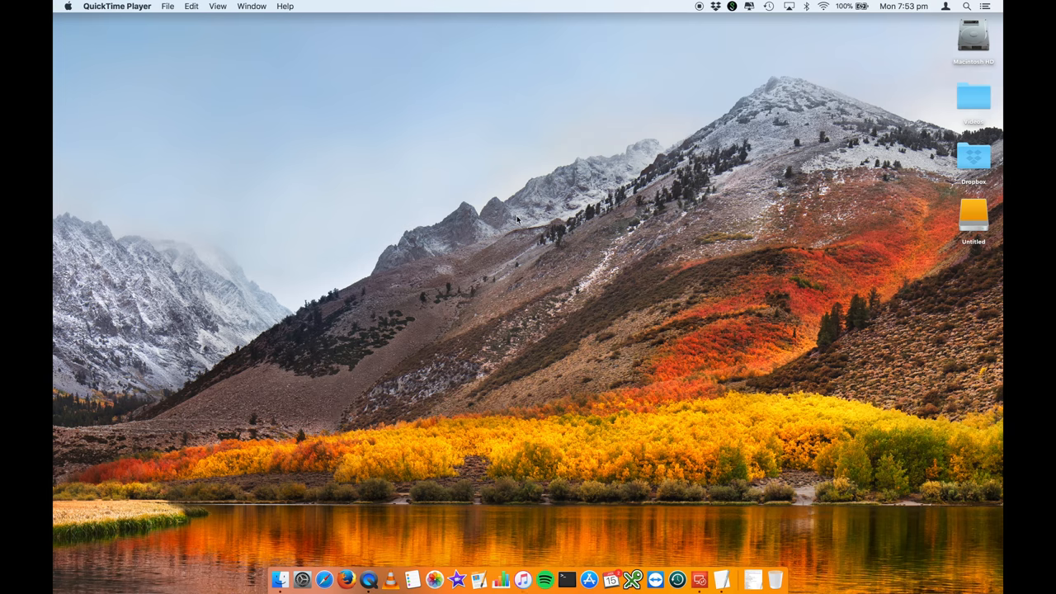